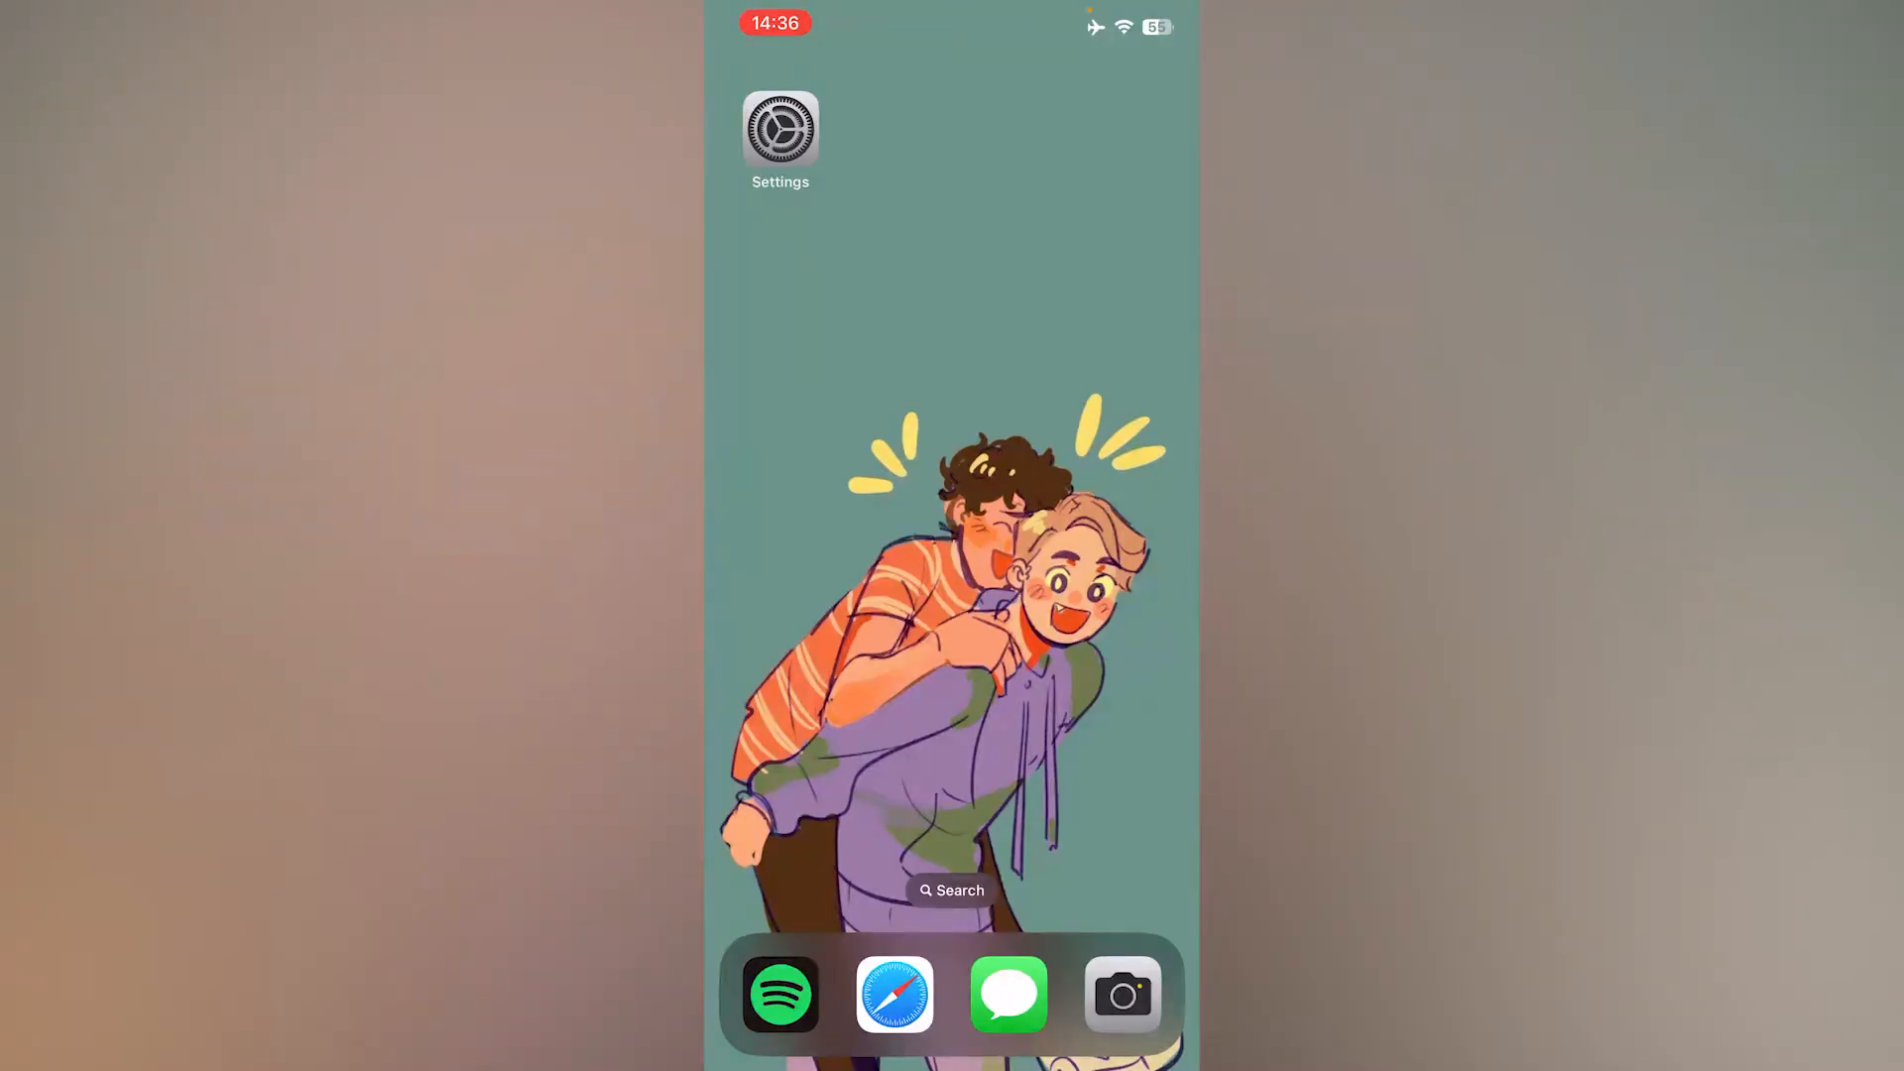
Look through the phone's Settings and return to the home screen.
click(779, 127)
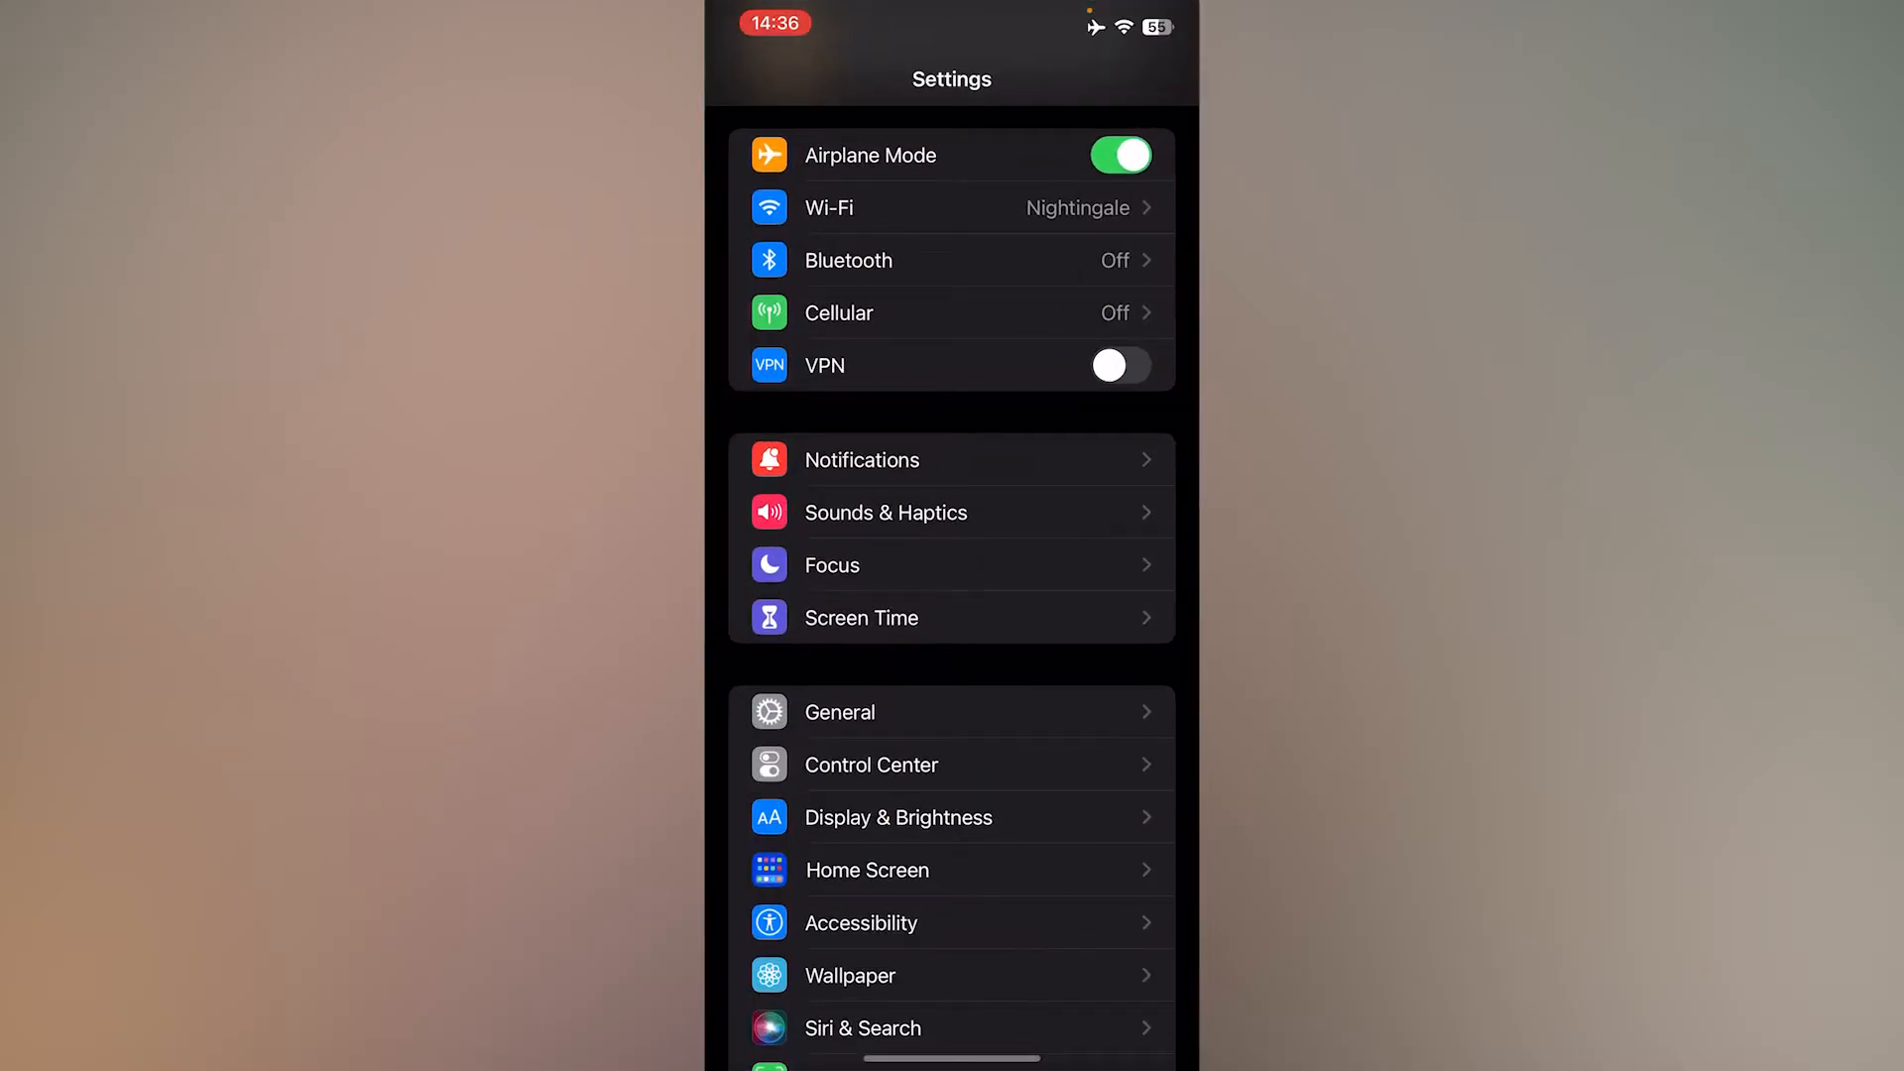
scroll(down, 3)
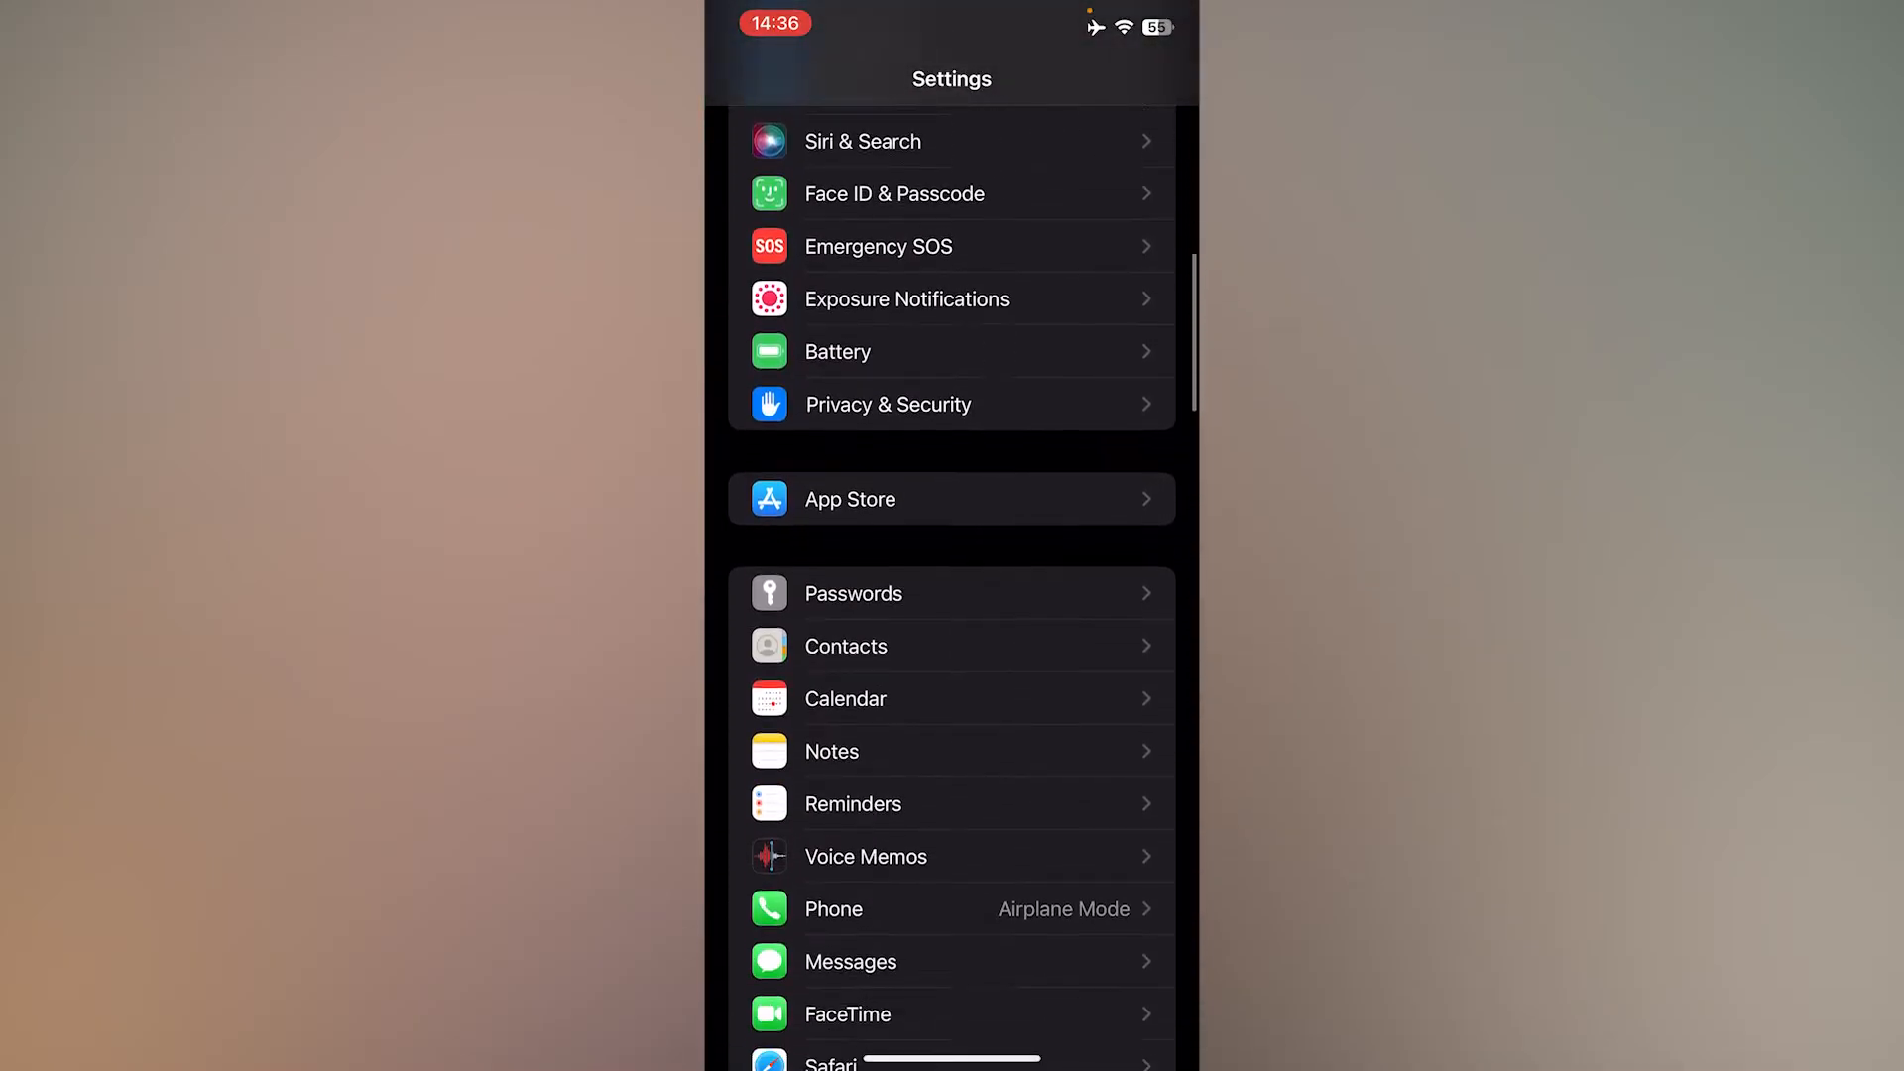
scroll(down, 3)
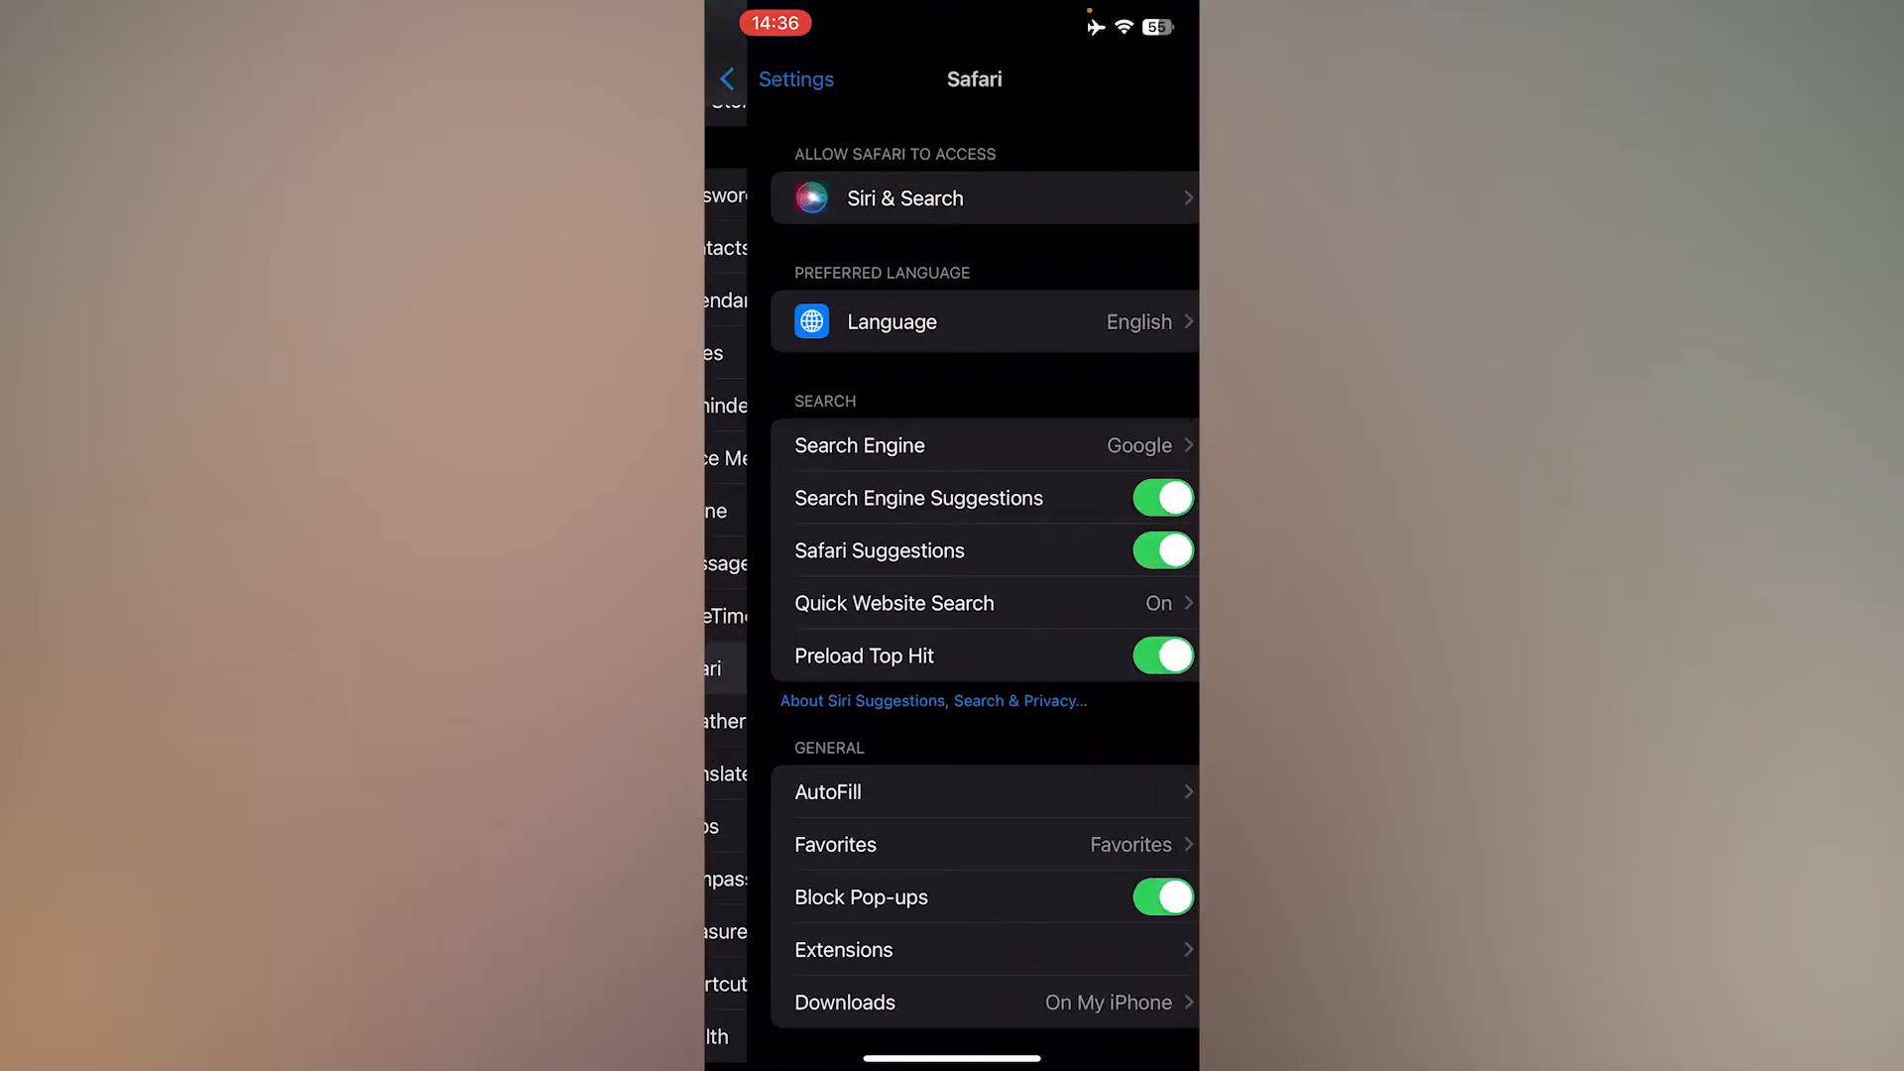
scroll(down, 3)
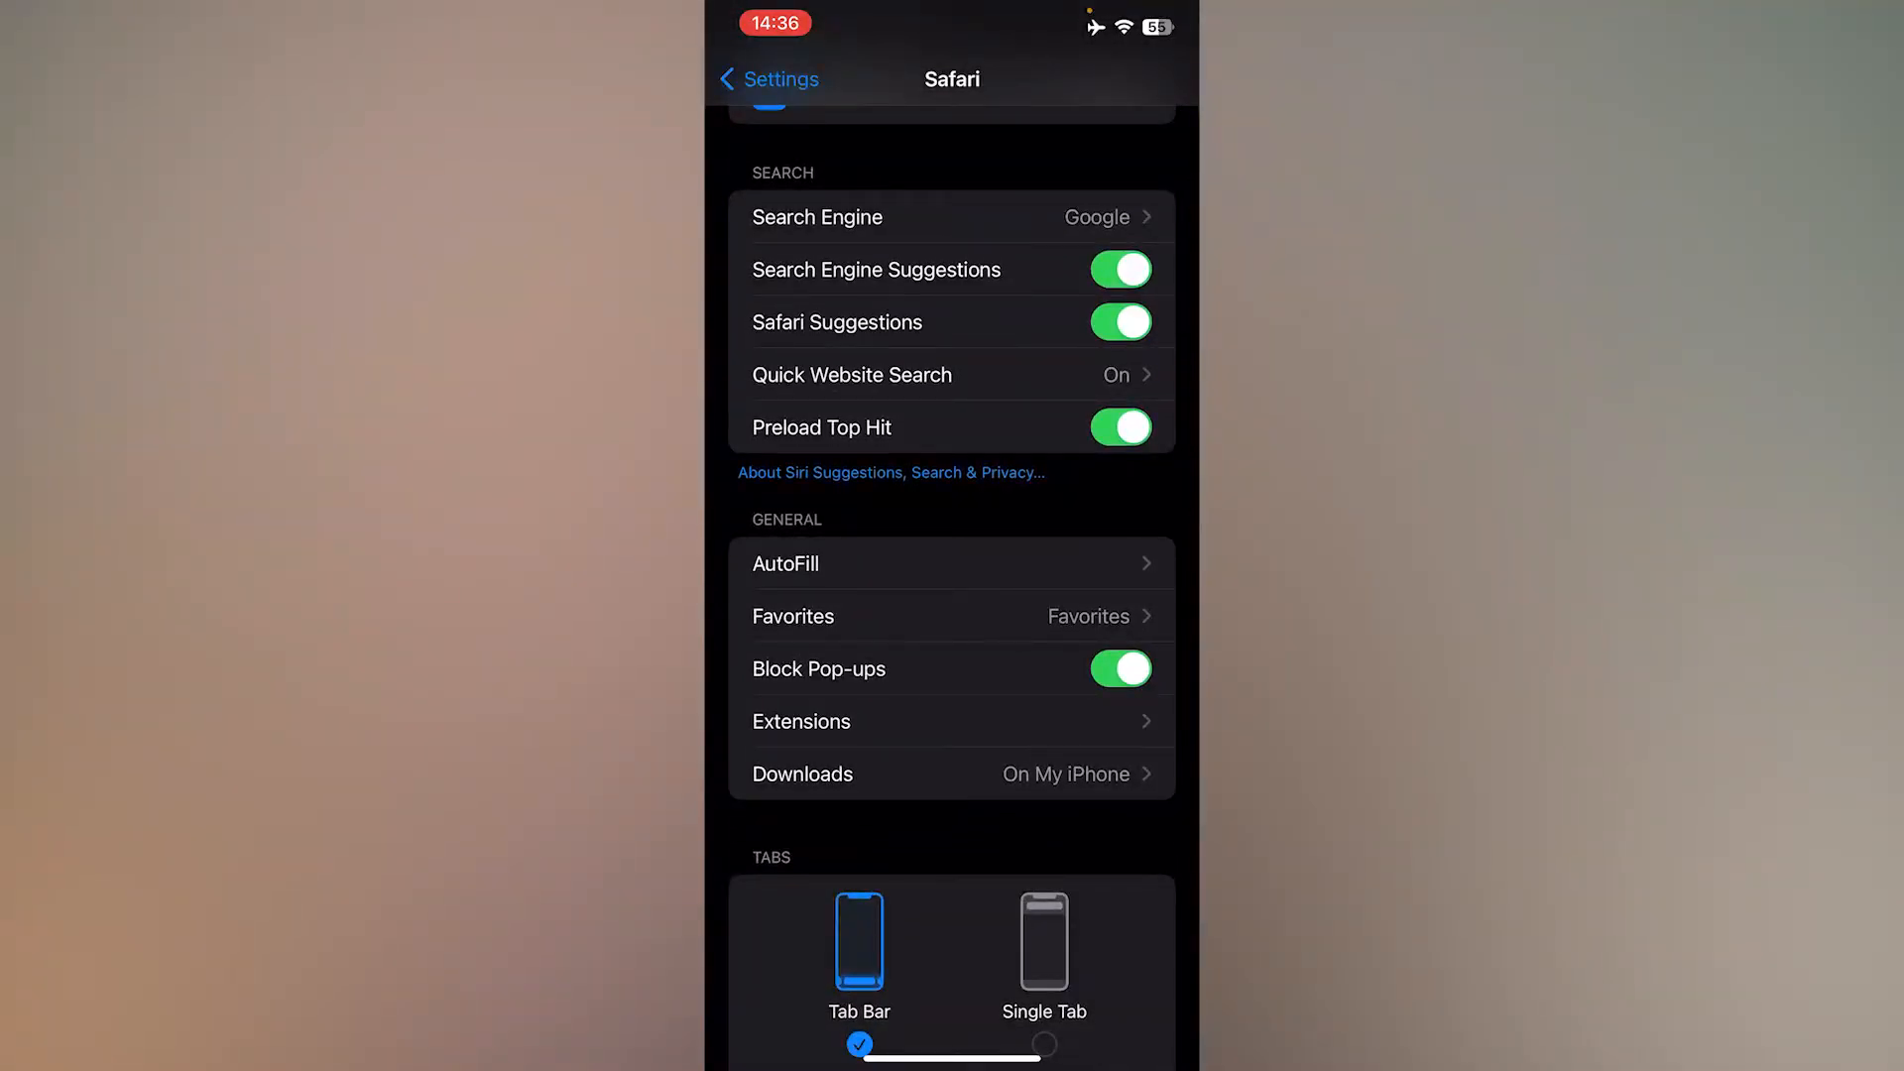
click(1119, 669)
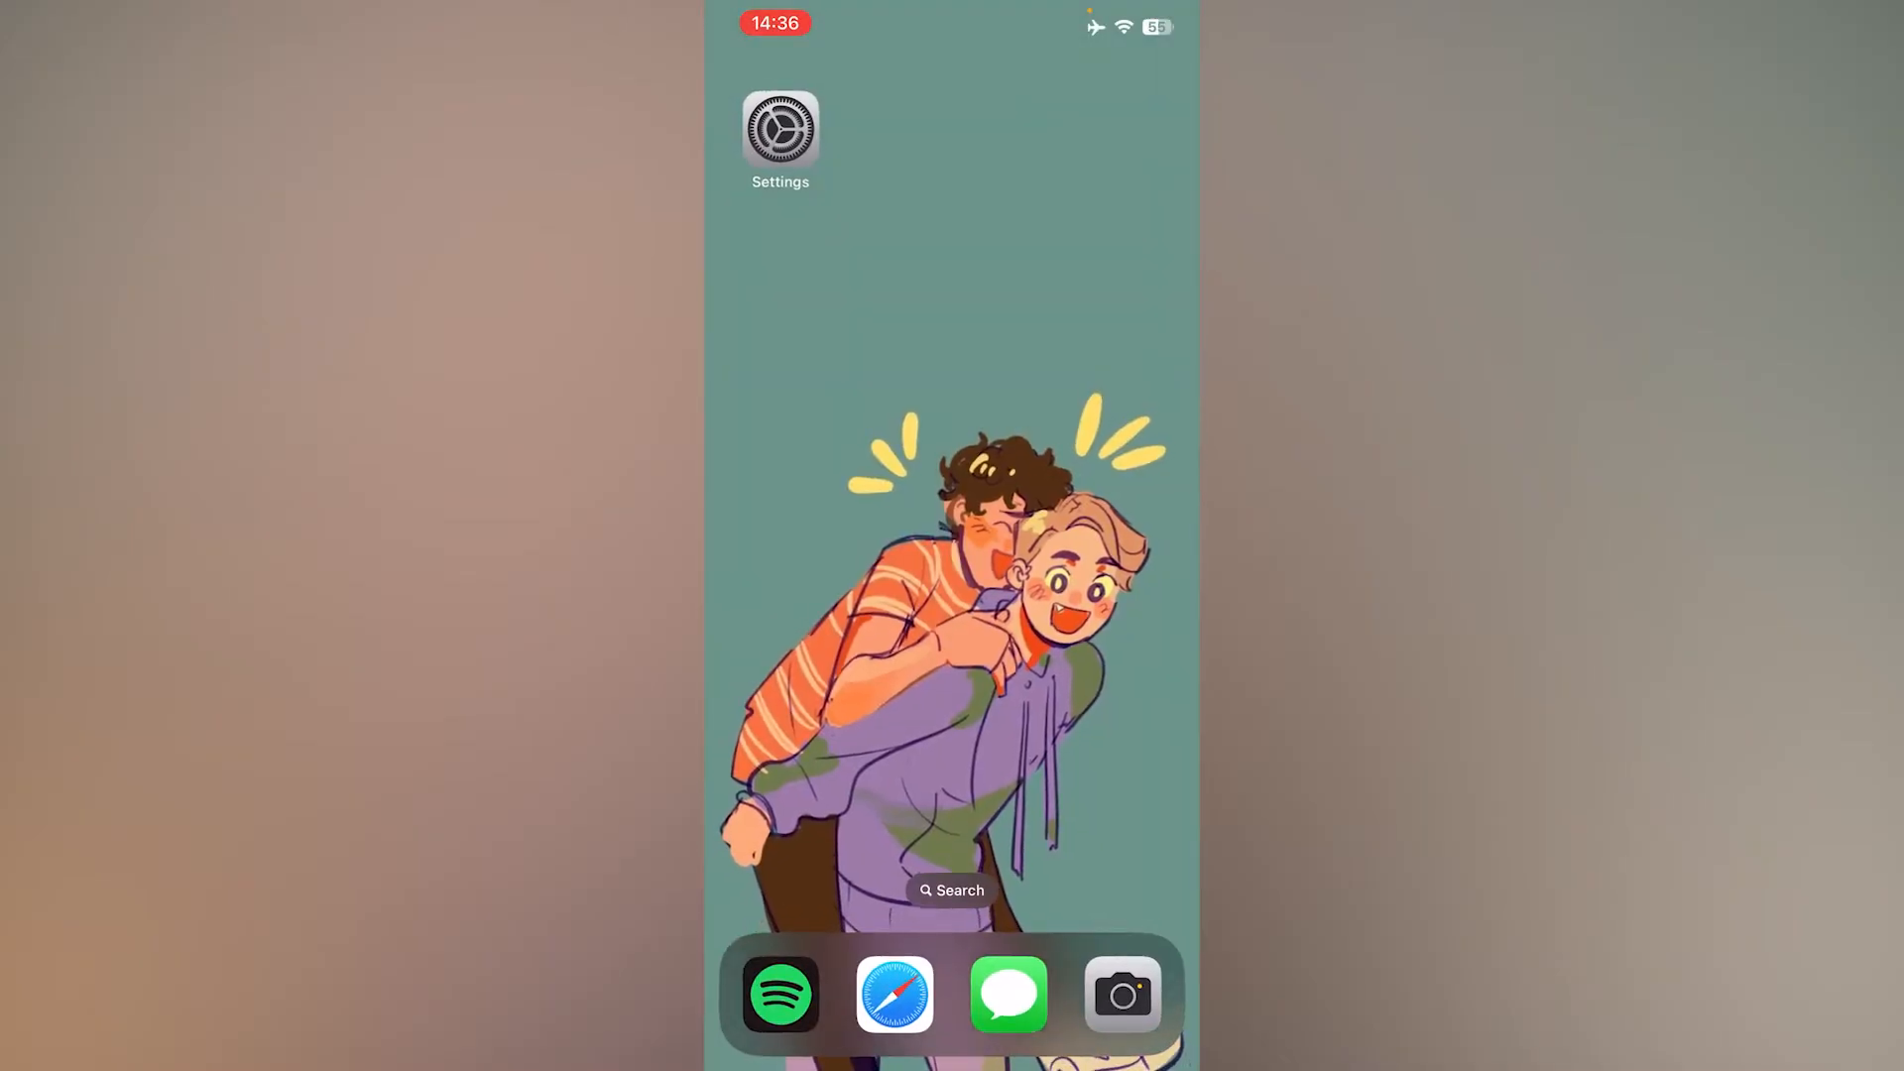
Launch Safari and go to twitch.tv via the 'twi' address suggestion.
click(895, 994)
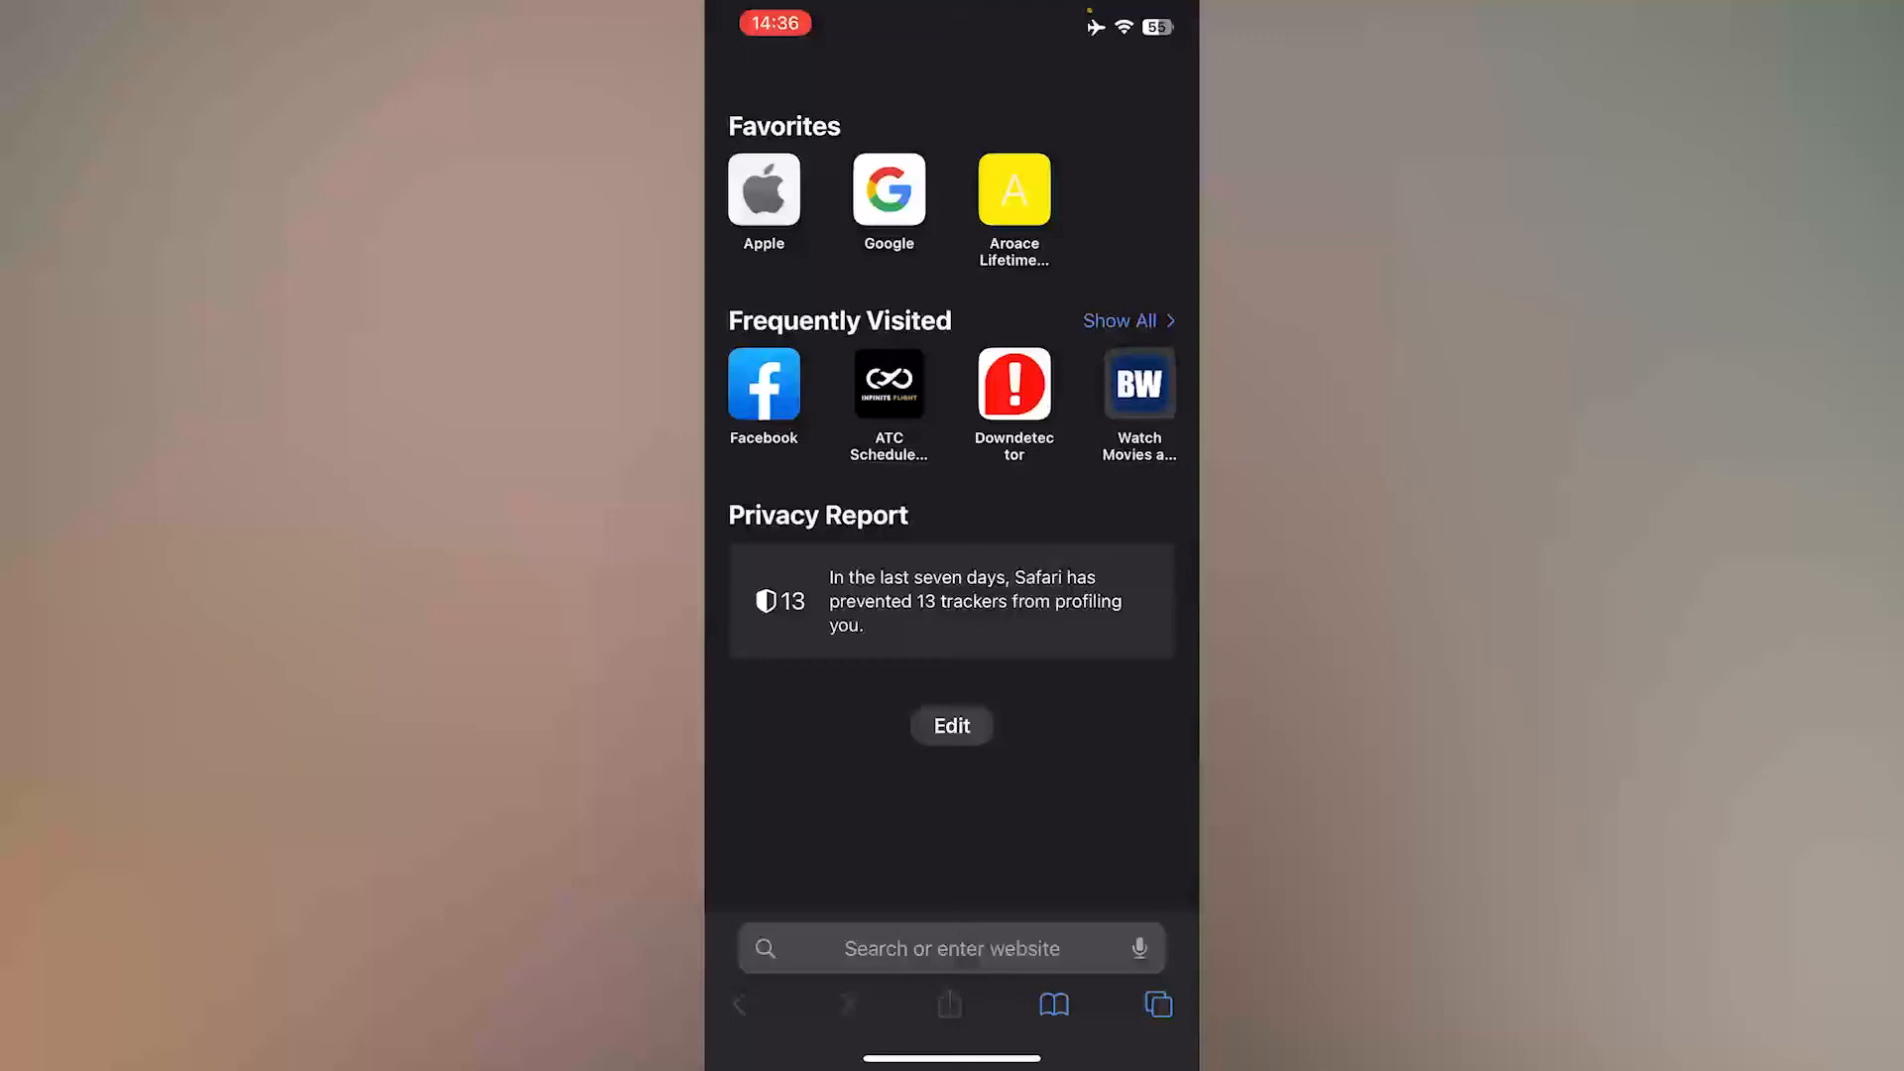
click(950, 948)
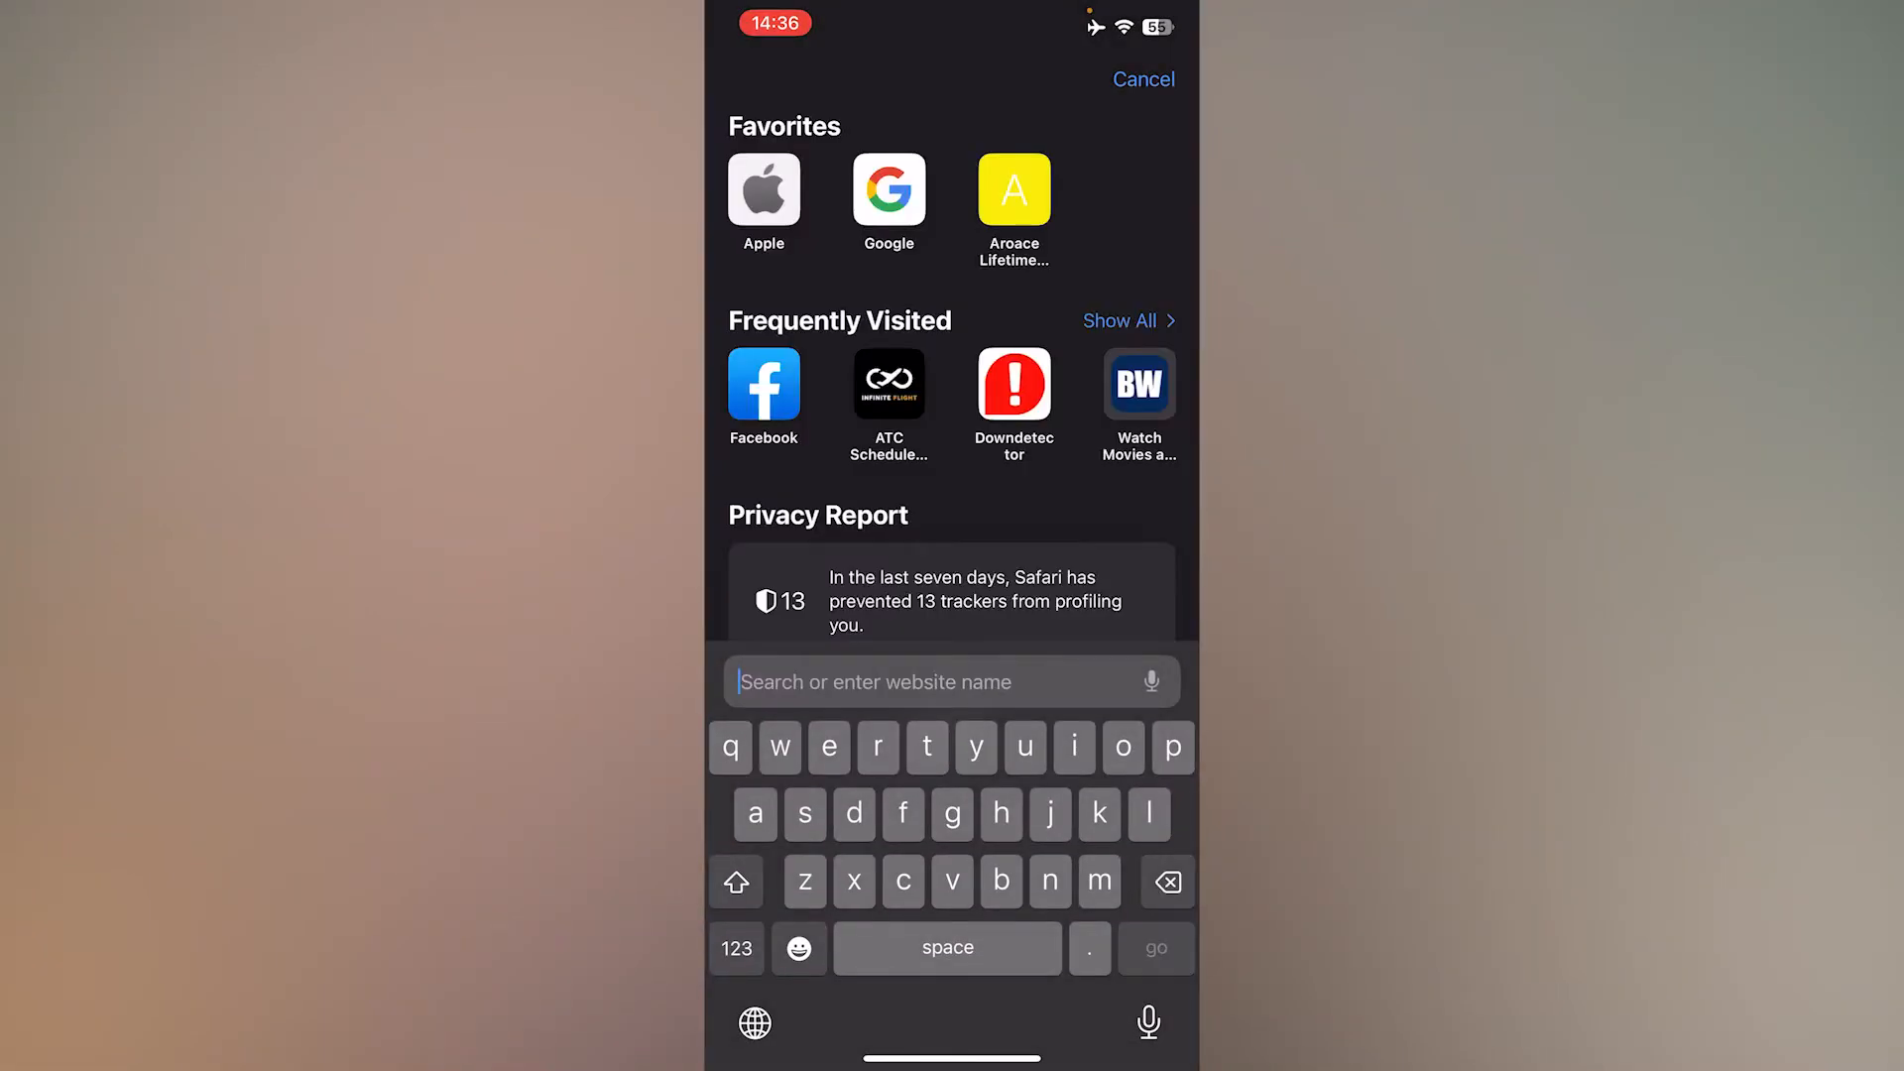
text(twitch.tv)
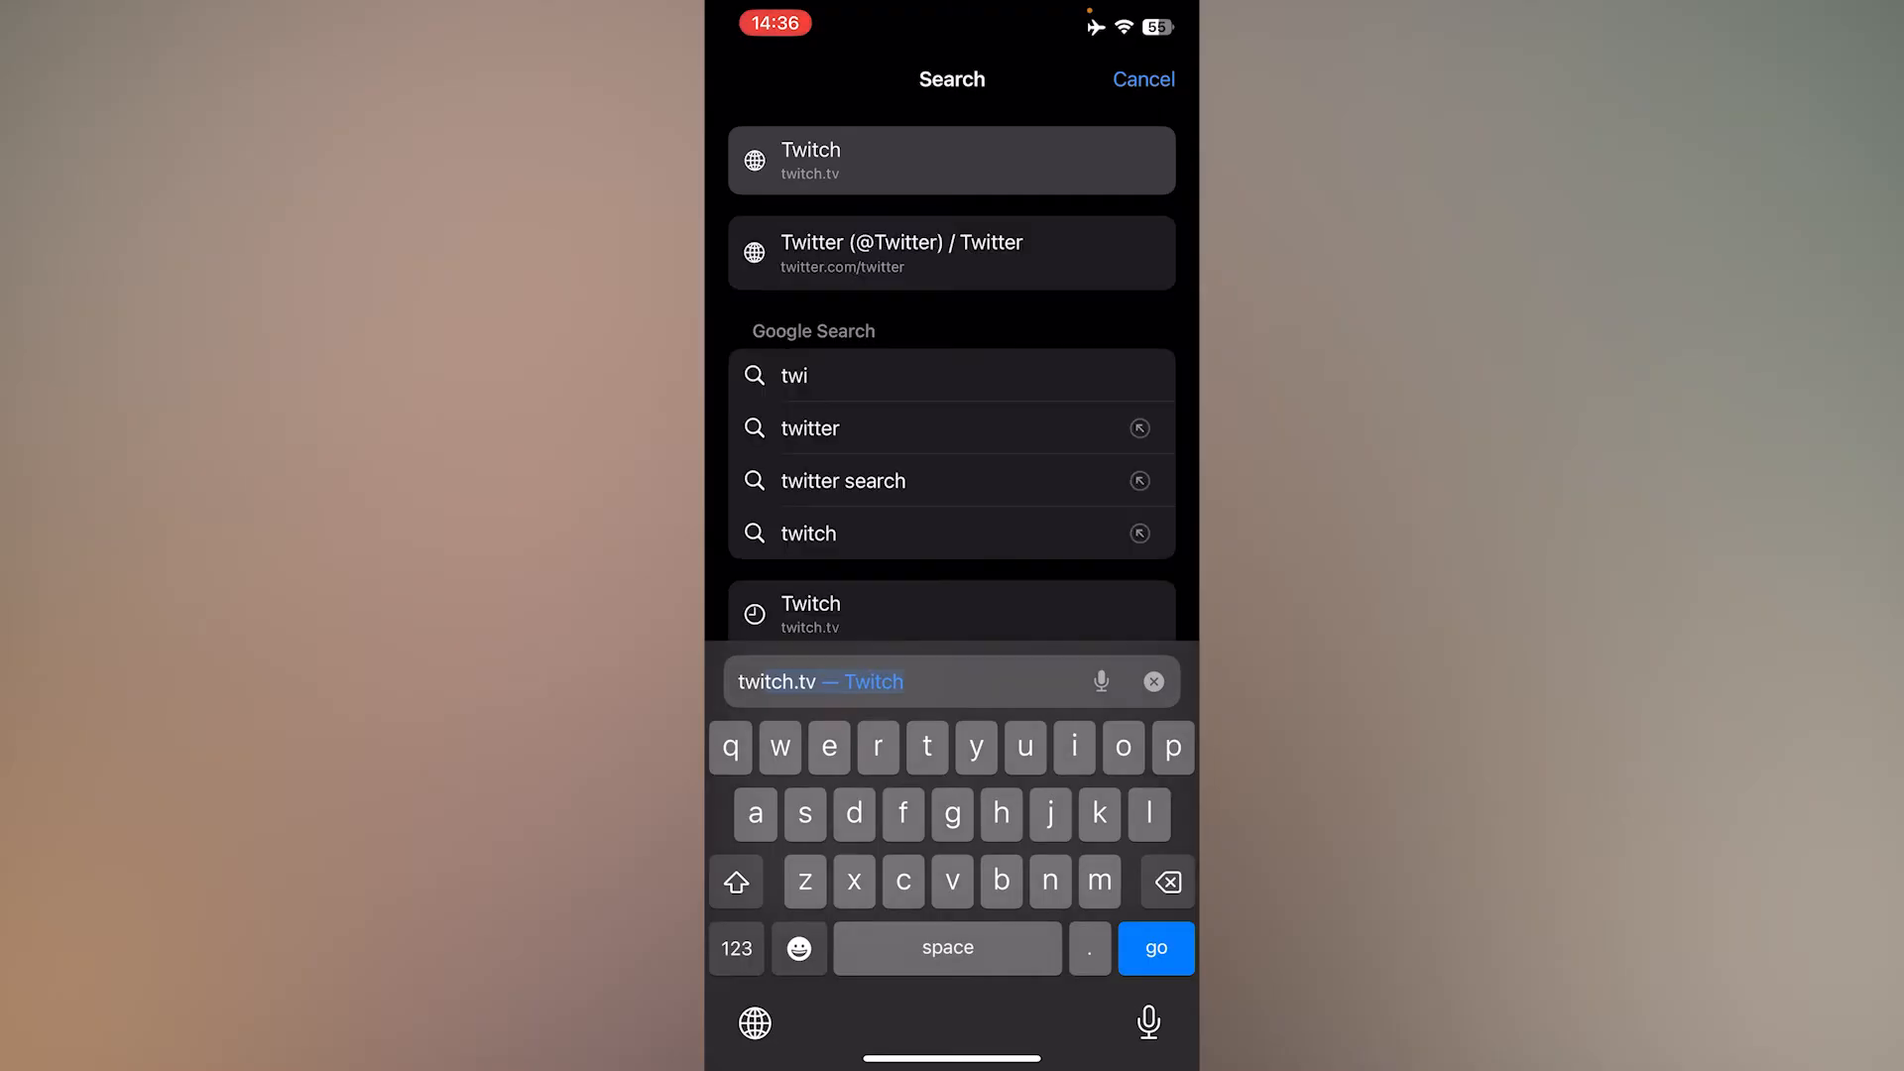
click(950, 161)
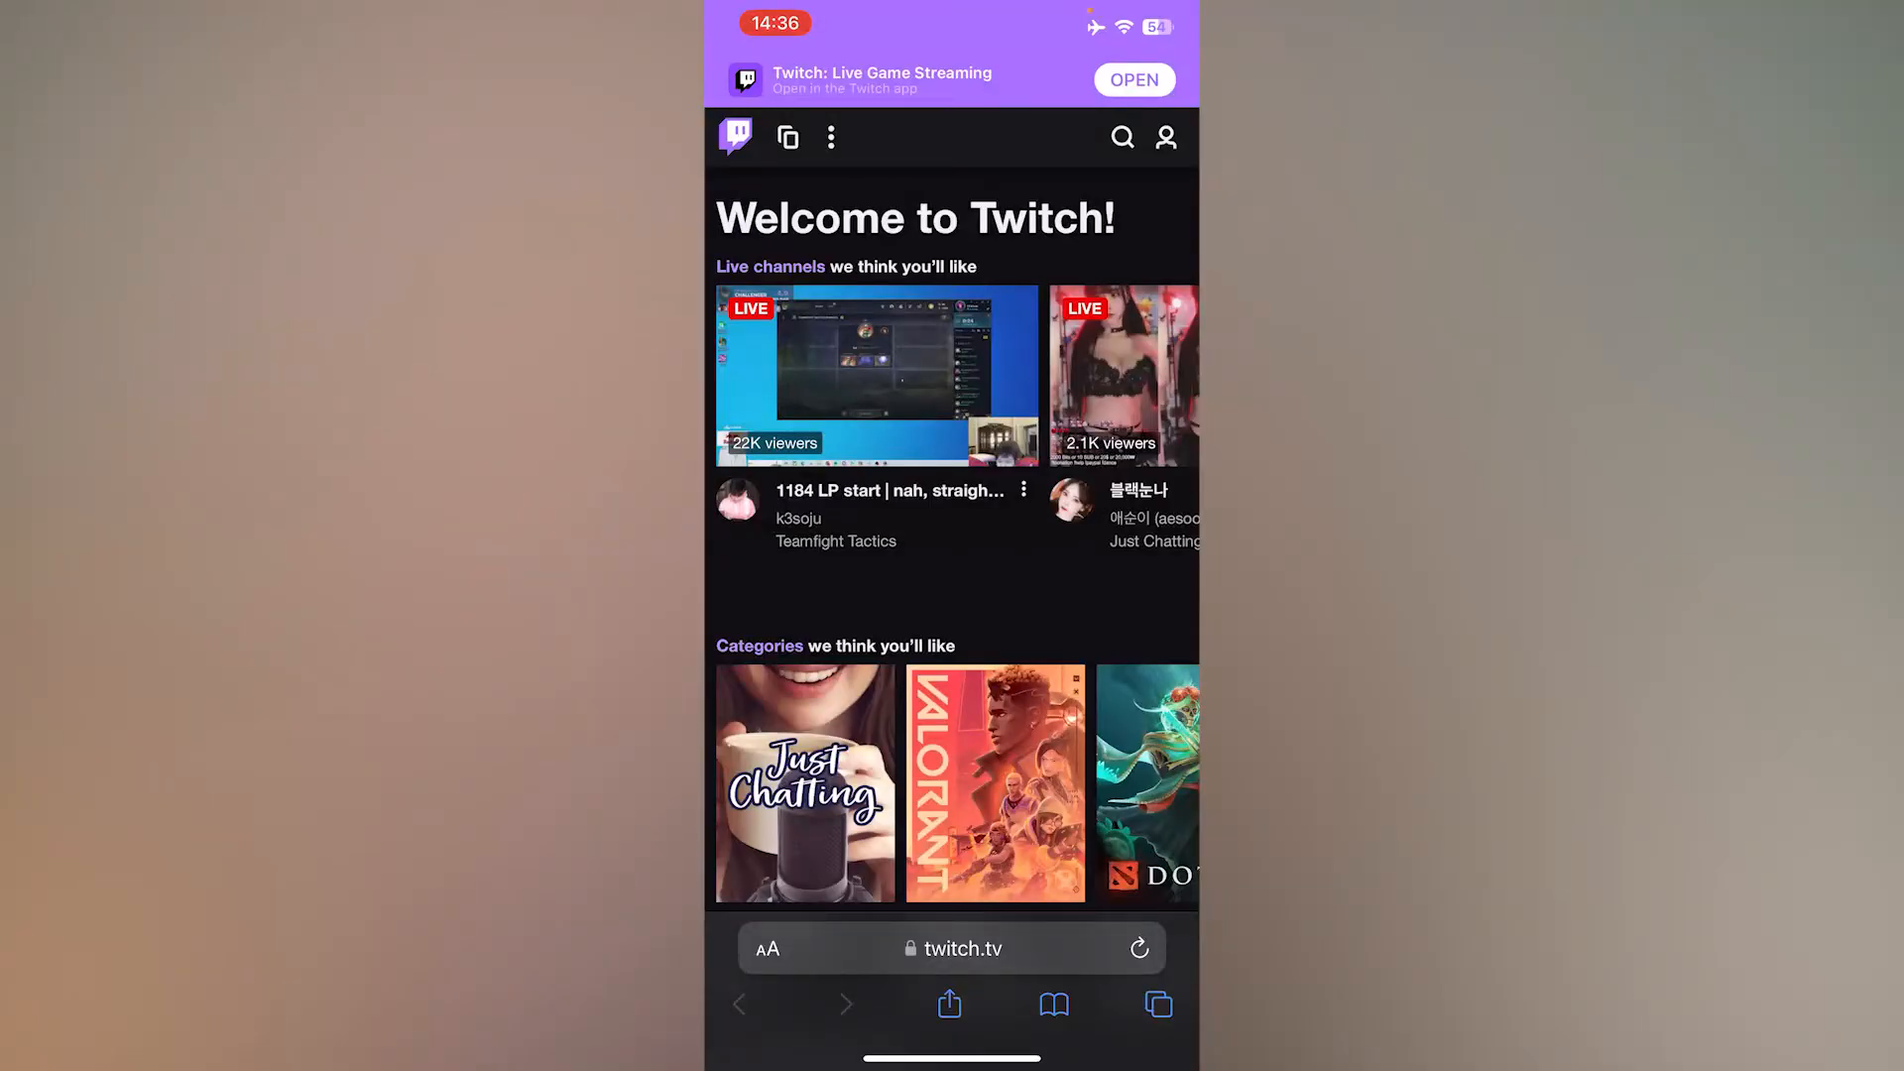
Request the desktop version of Twitch and bring up the account menu.
click(766, 949)
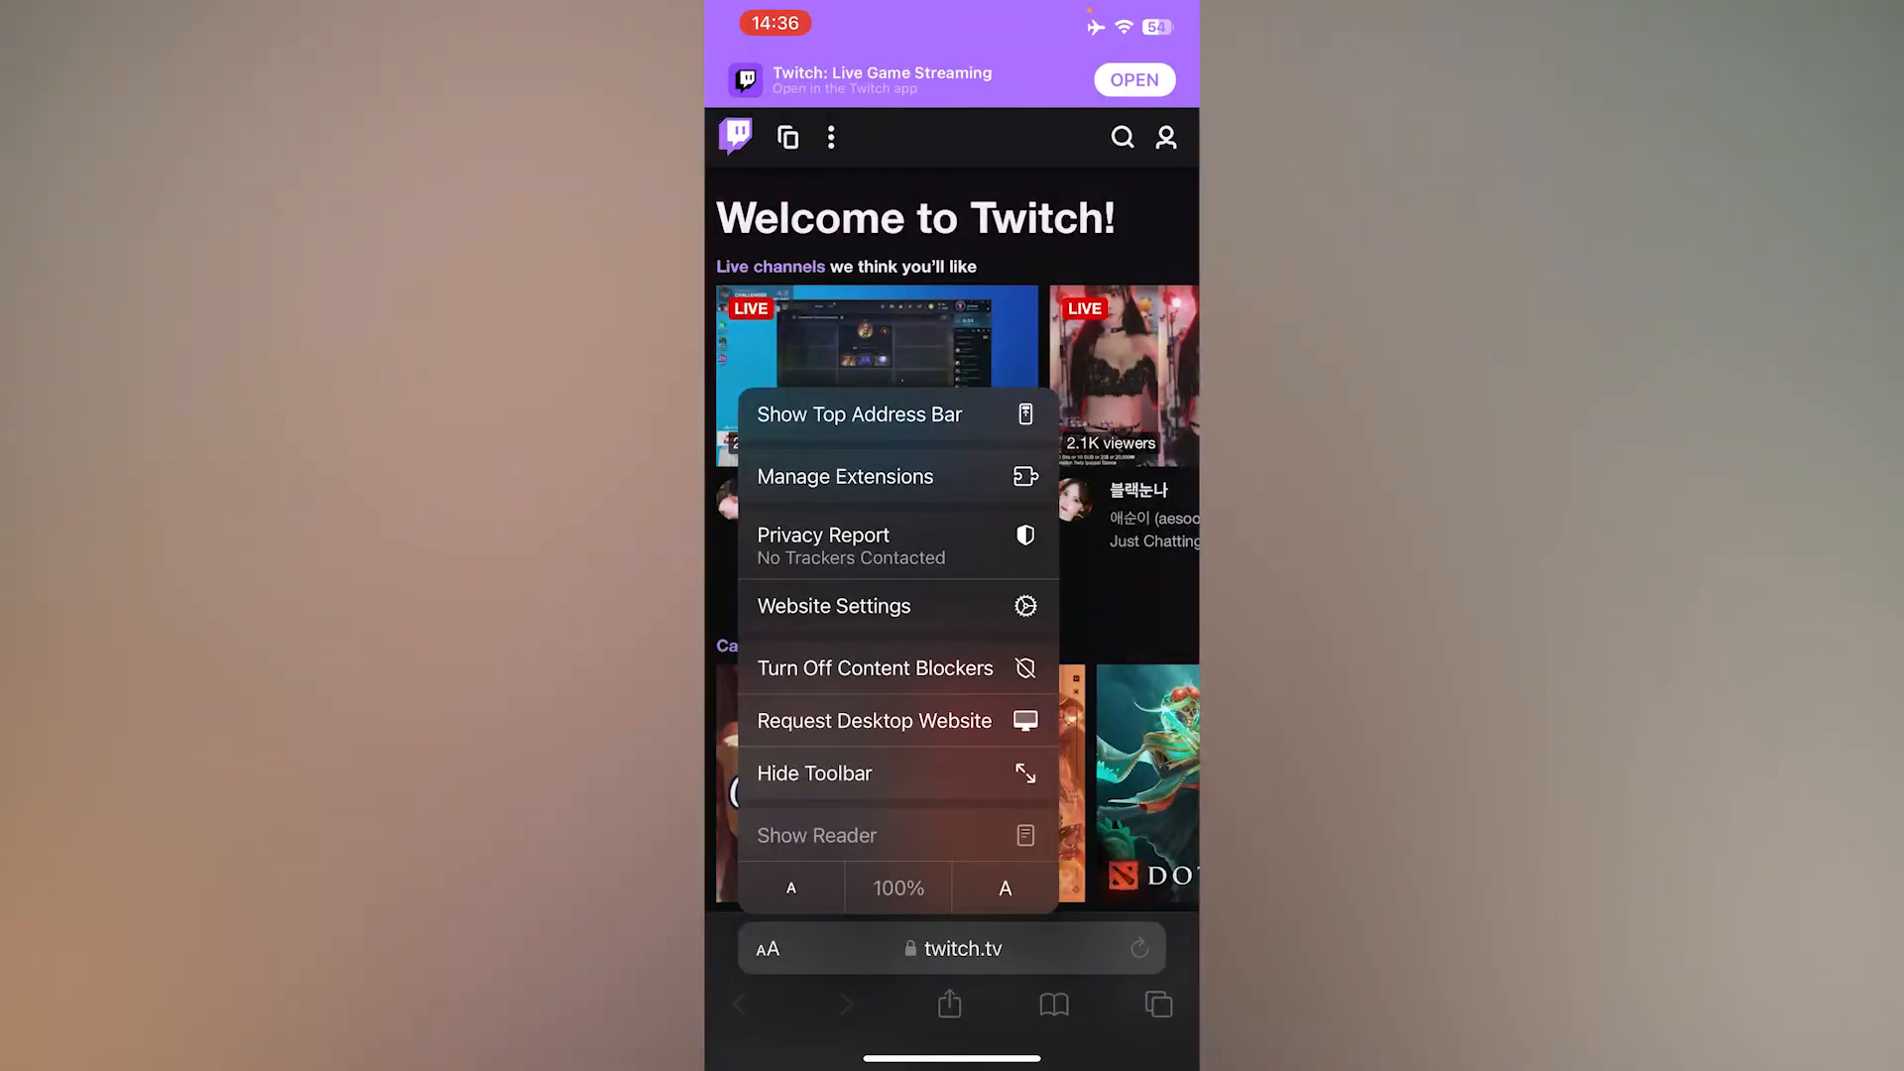
click(873, 720)
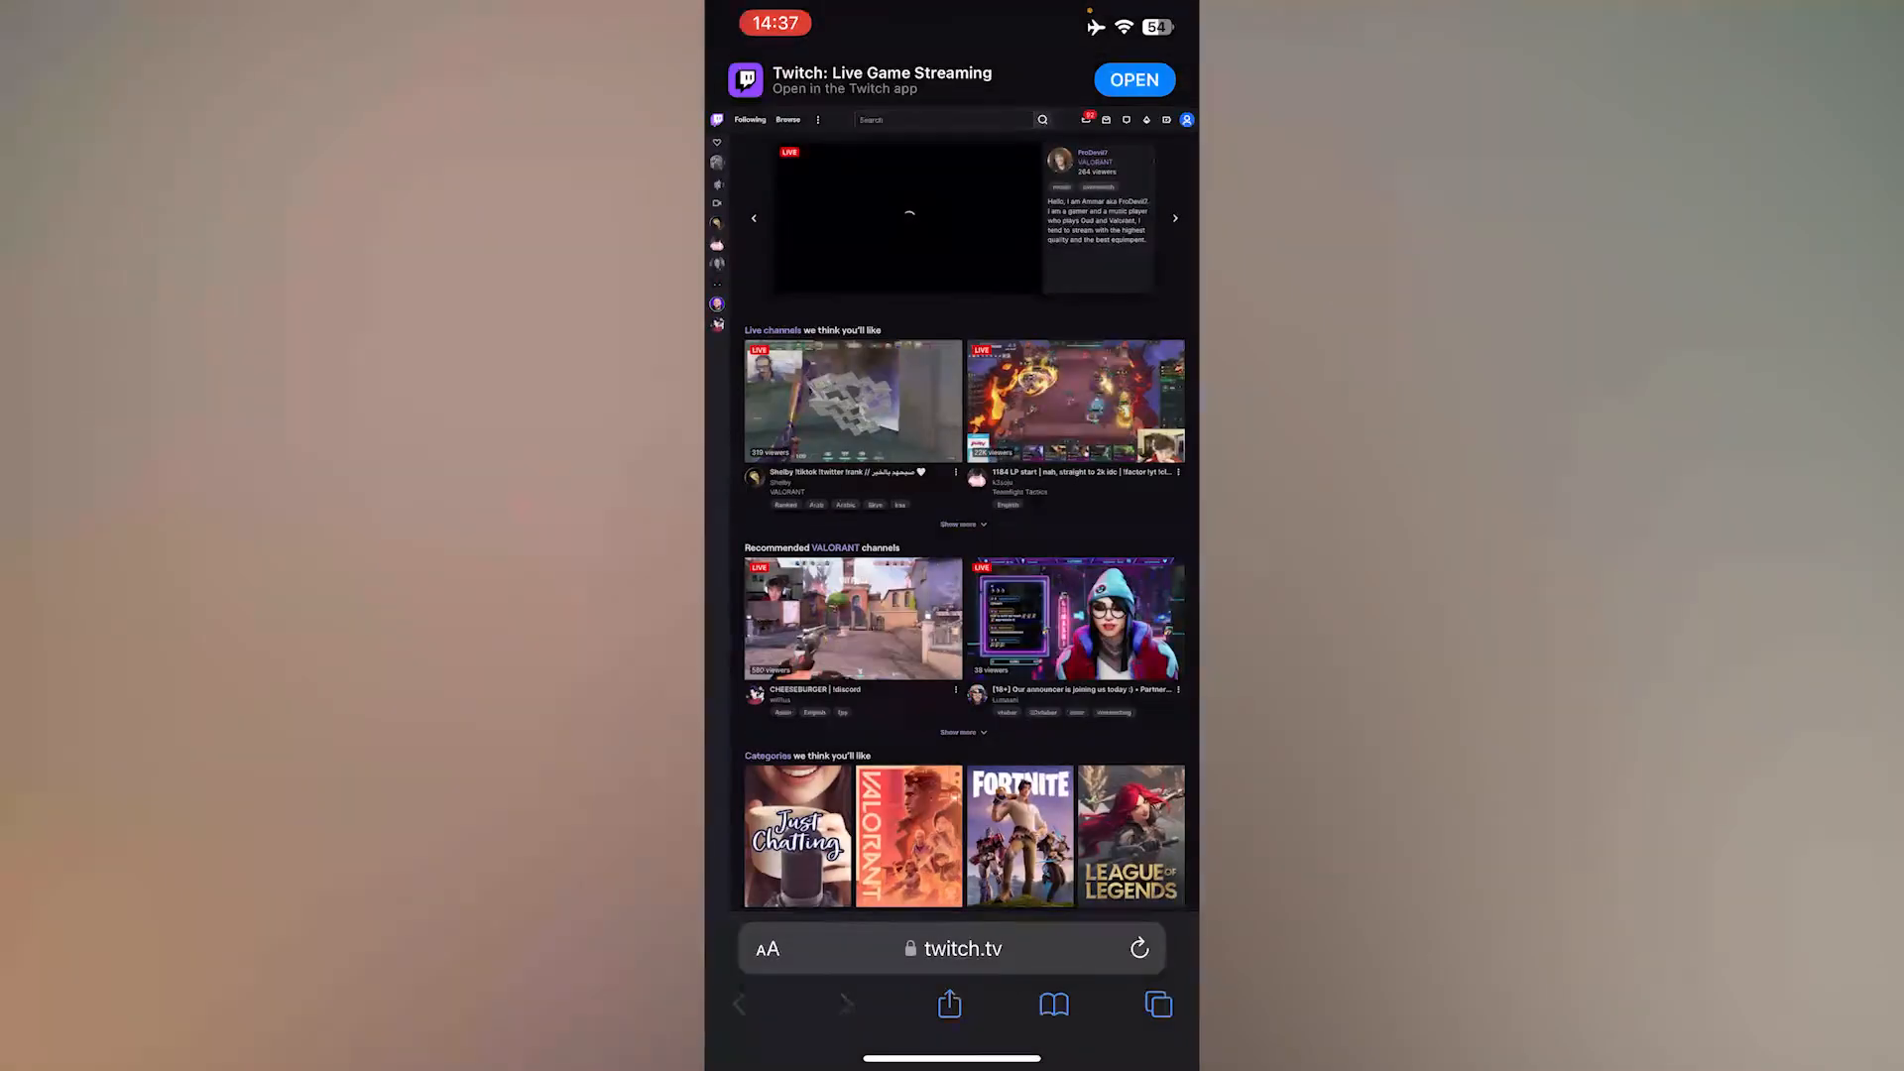
click(909, 218)
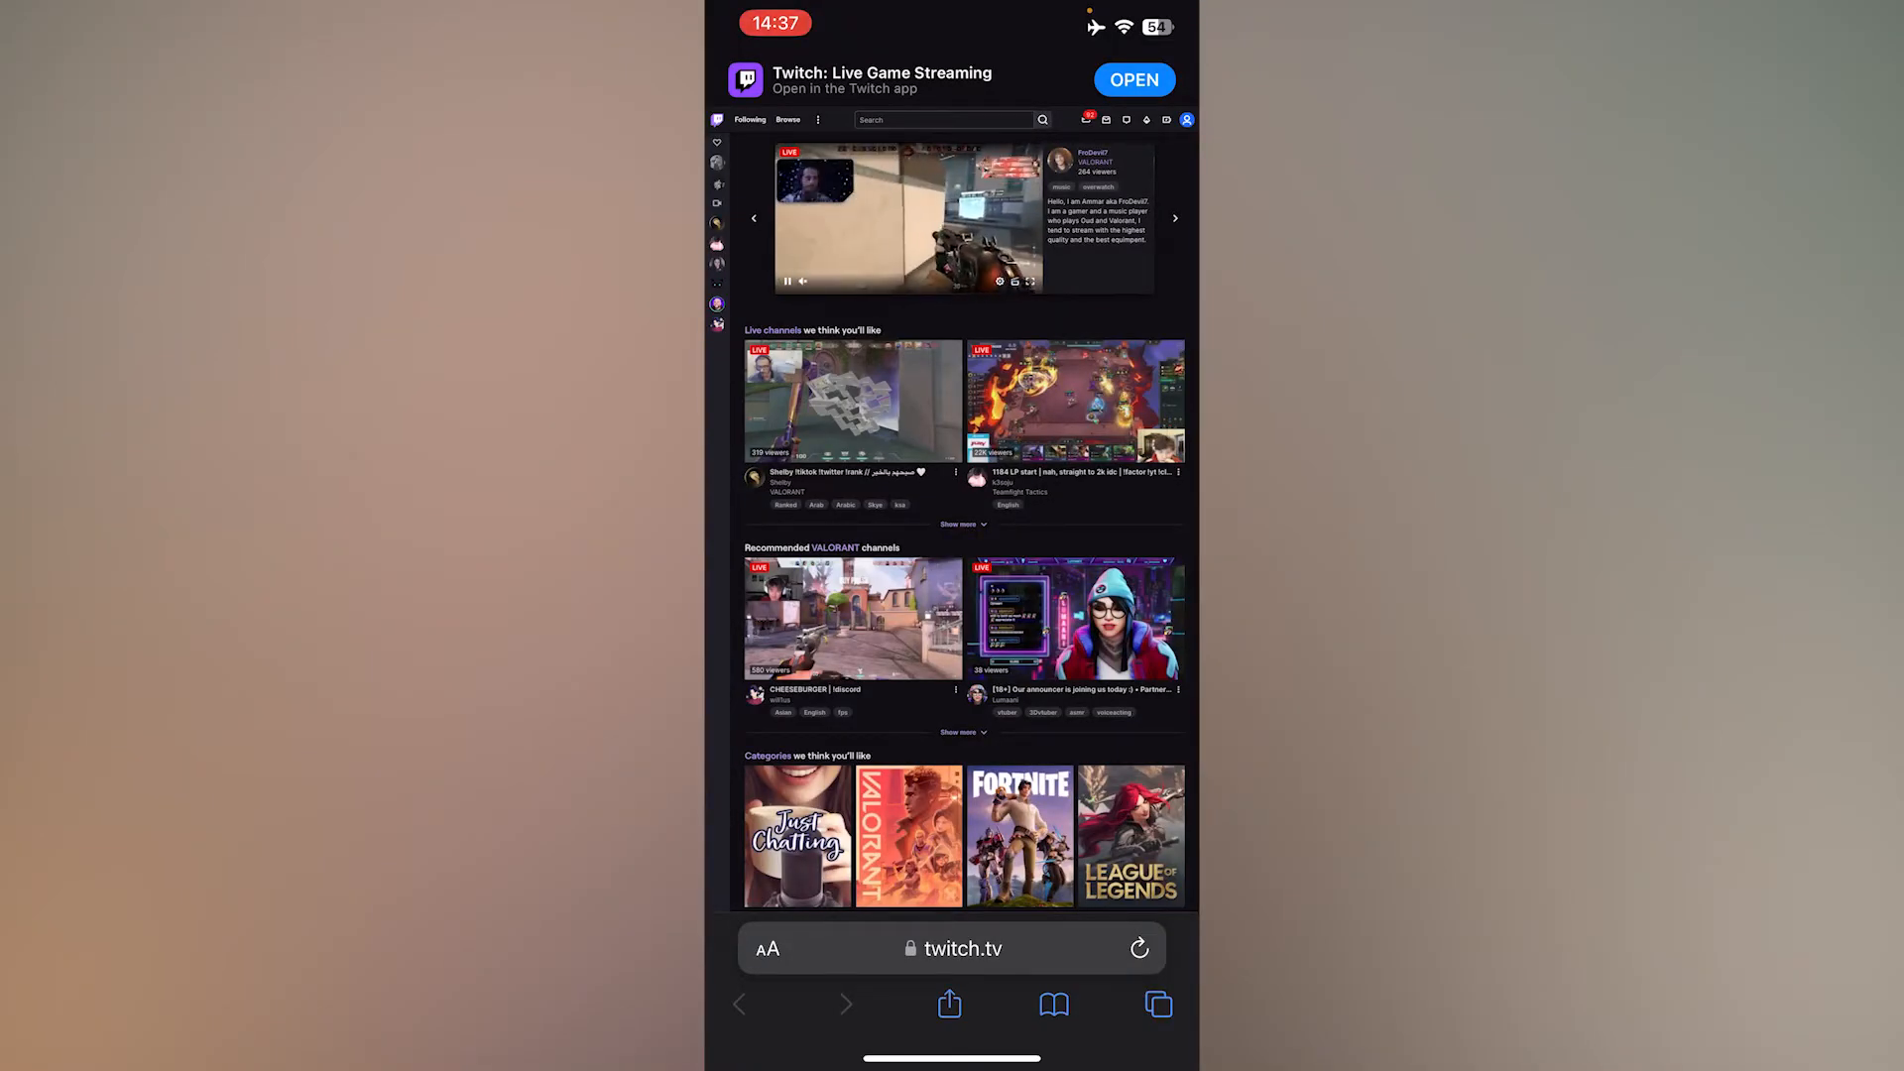
click(1186, 119)
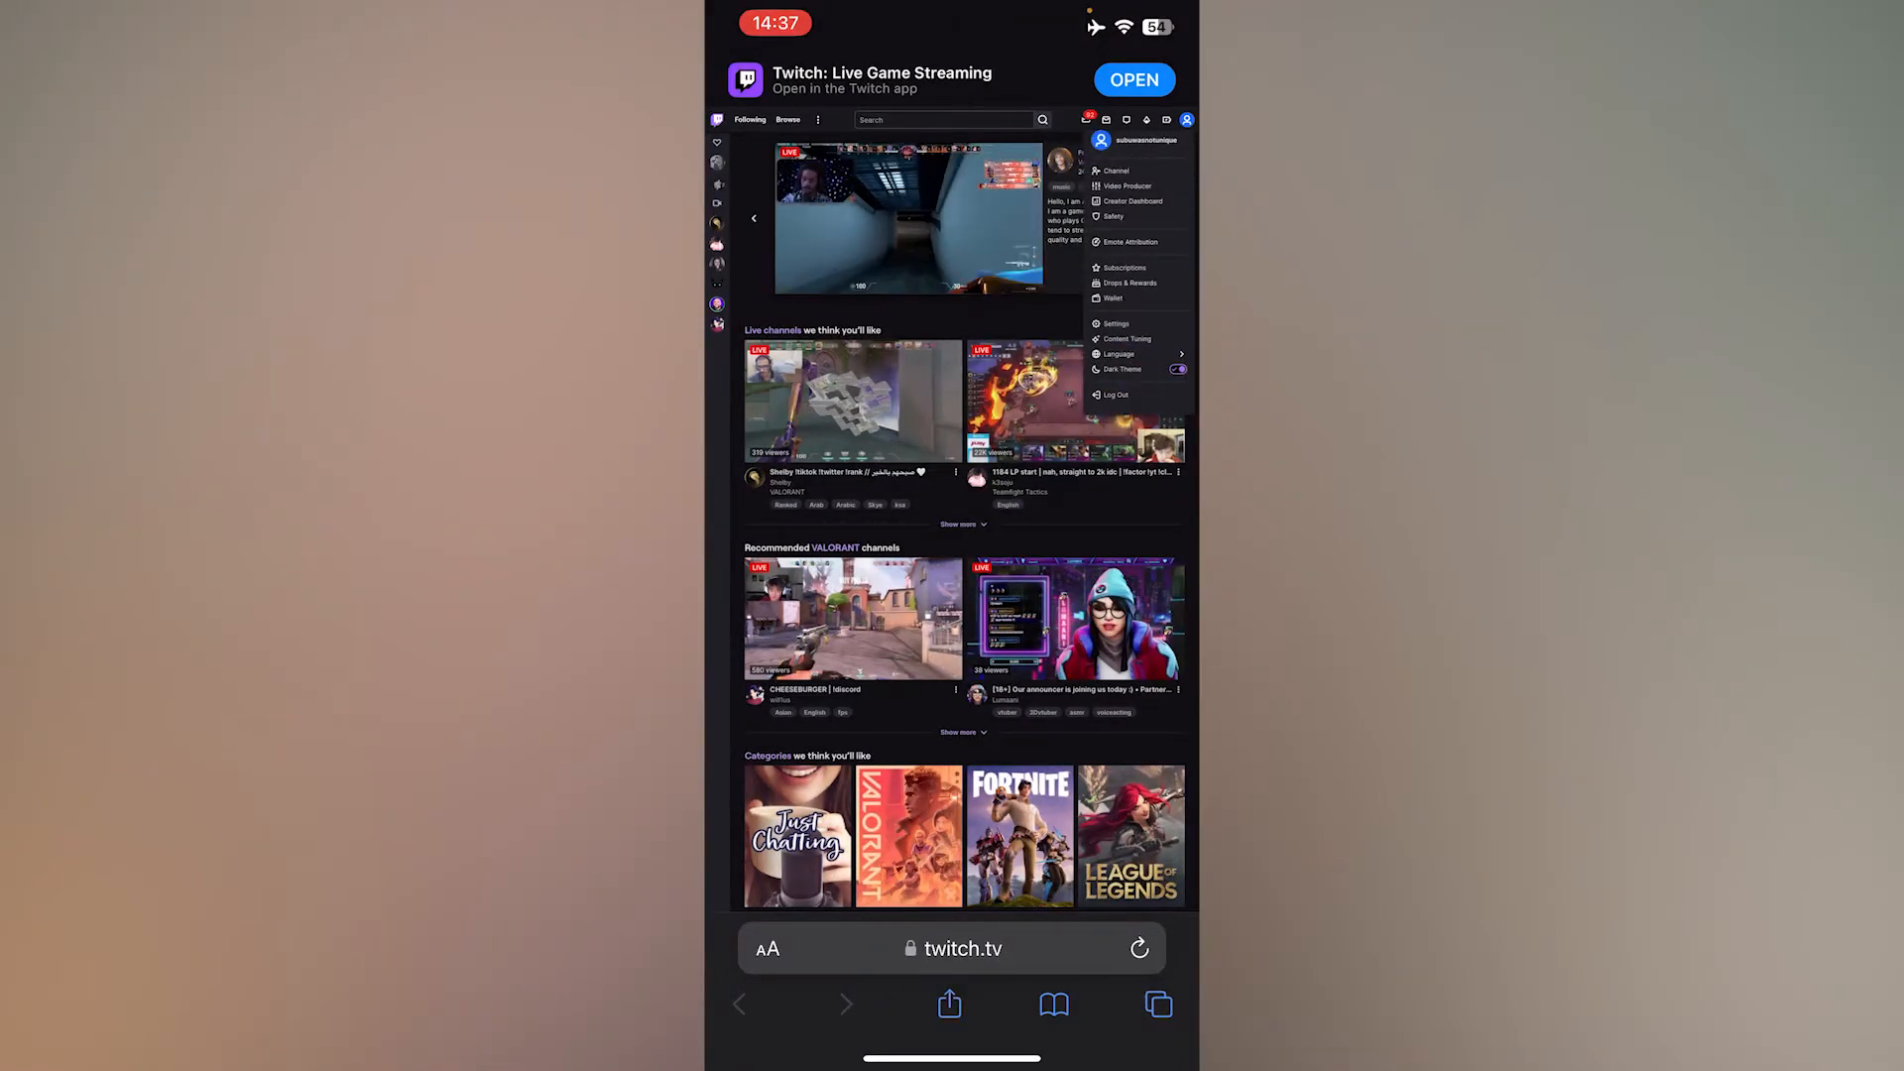
Go to Settings > Connections and allow the Ubisoft connect pop-up to open.
click(1115, 323)
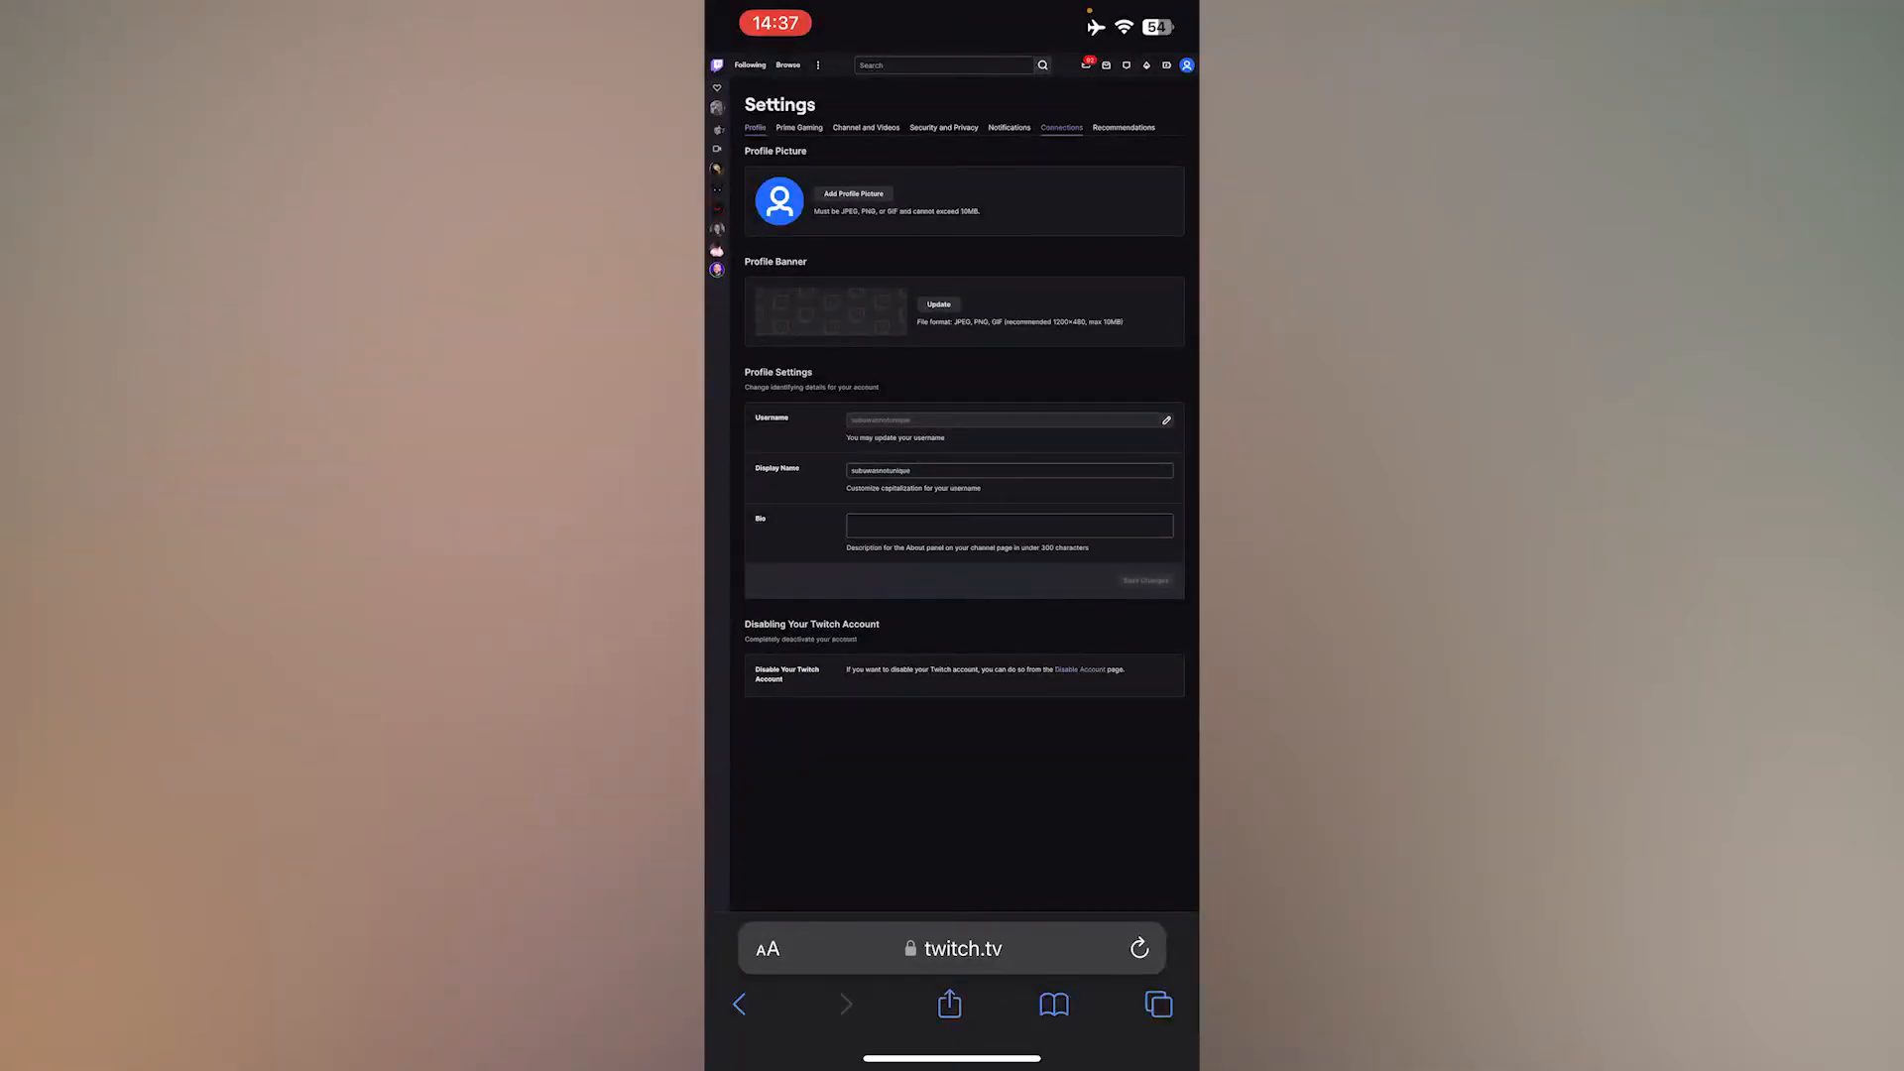
click(1059, 127)
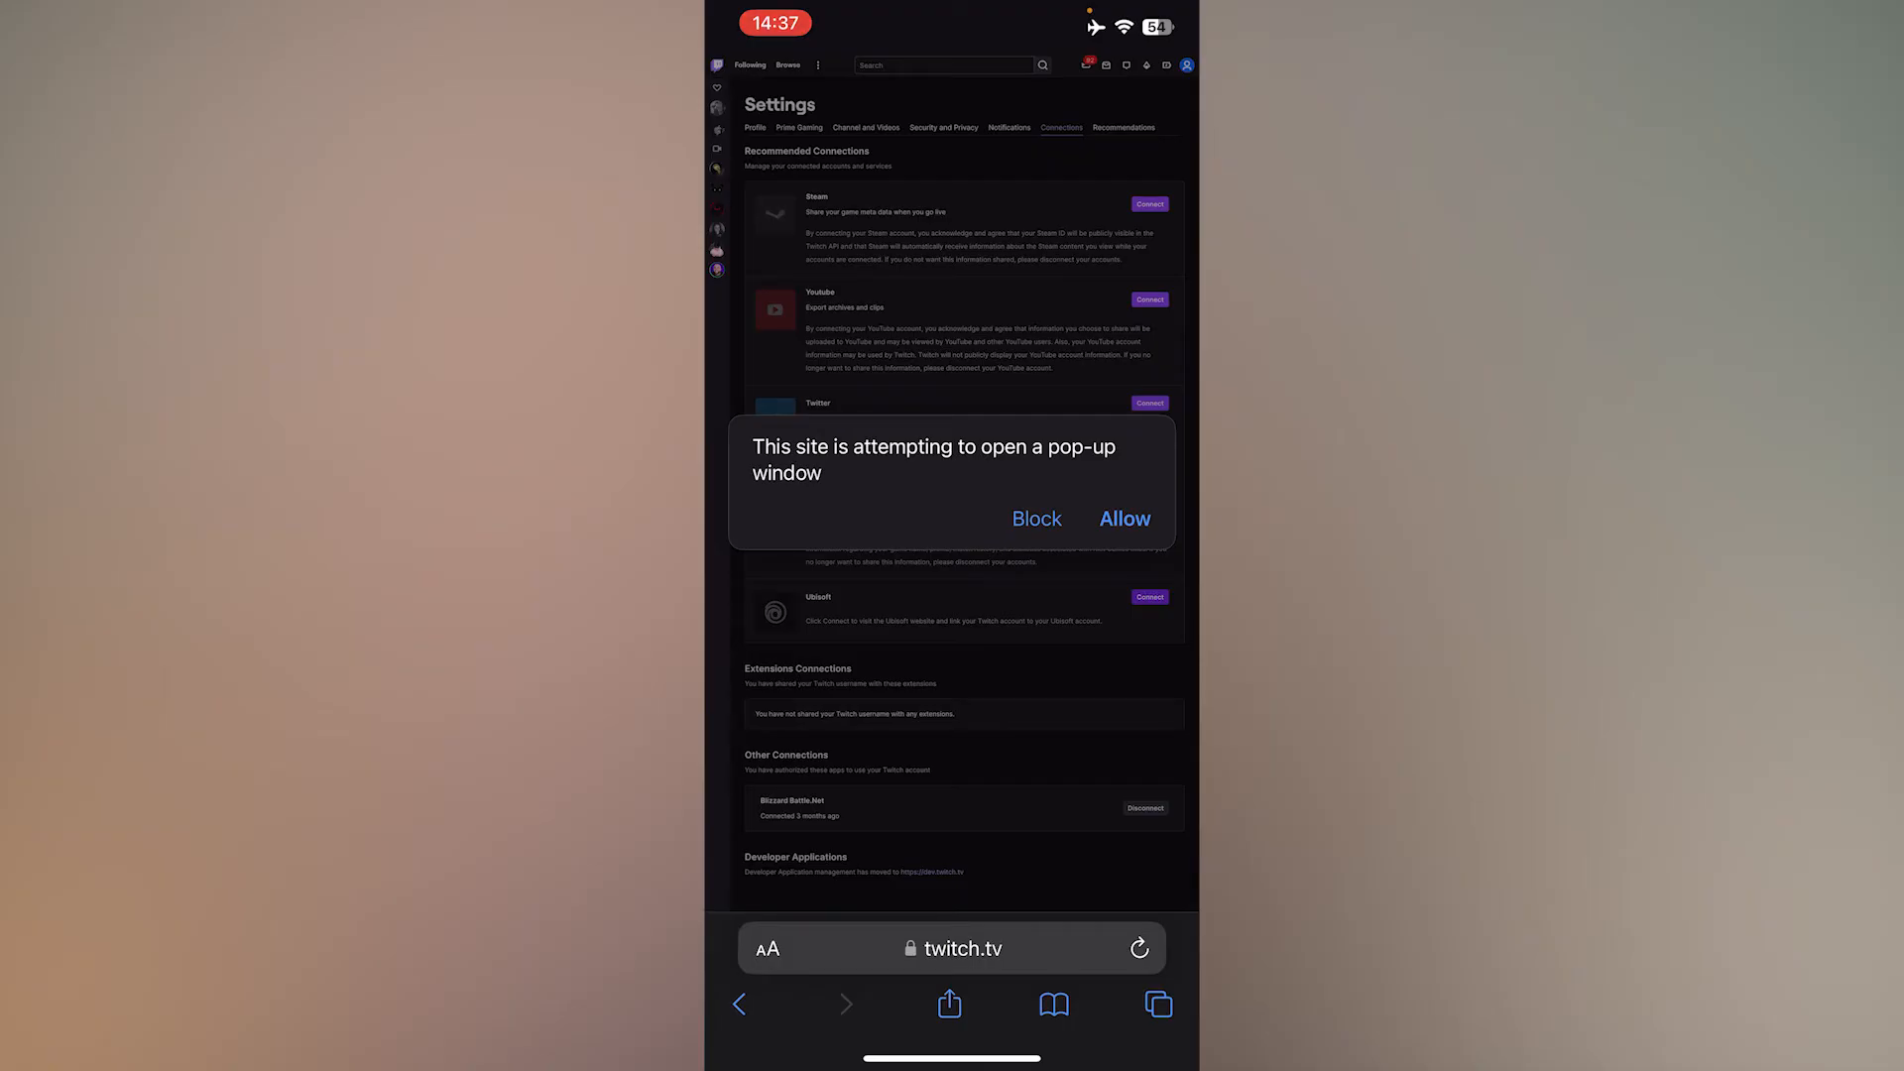
click(1123, 518)
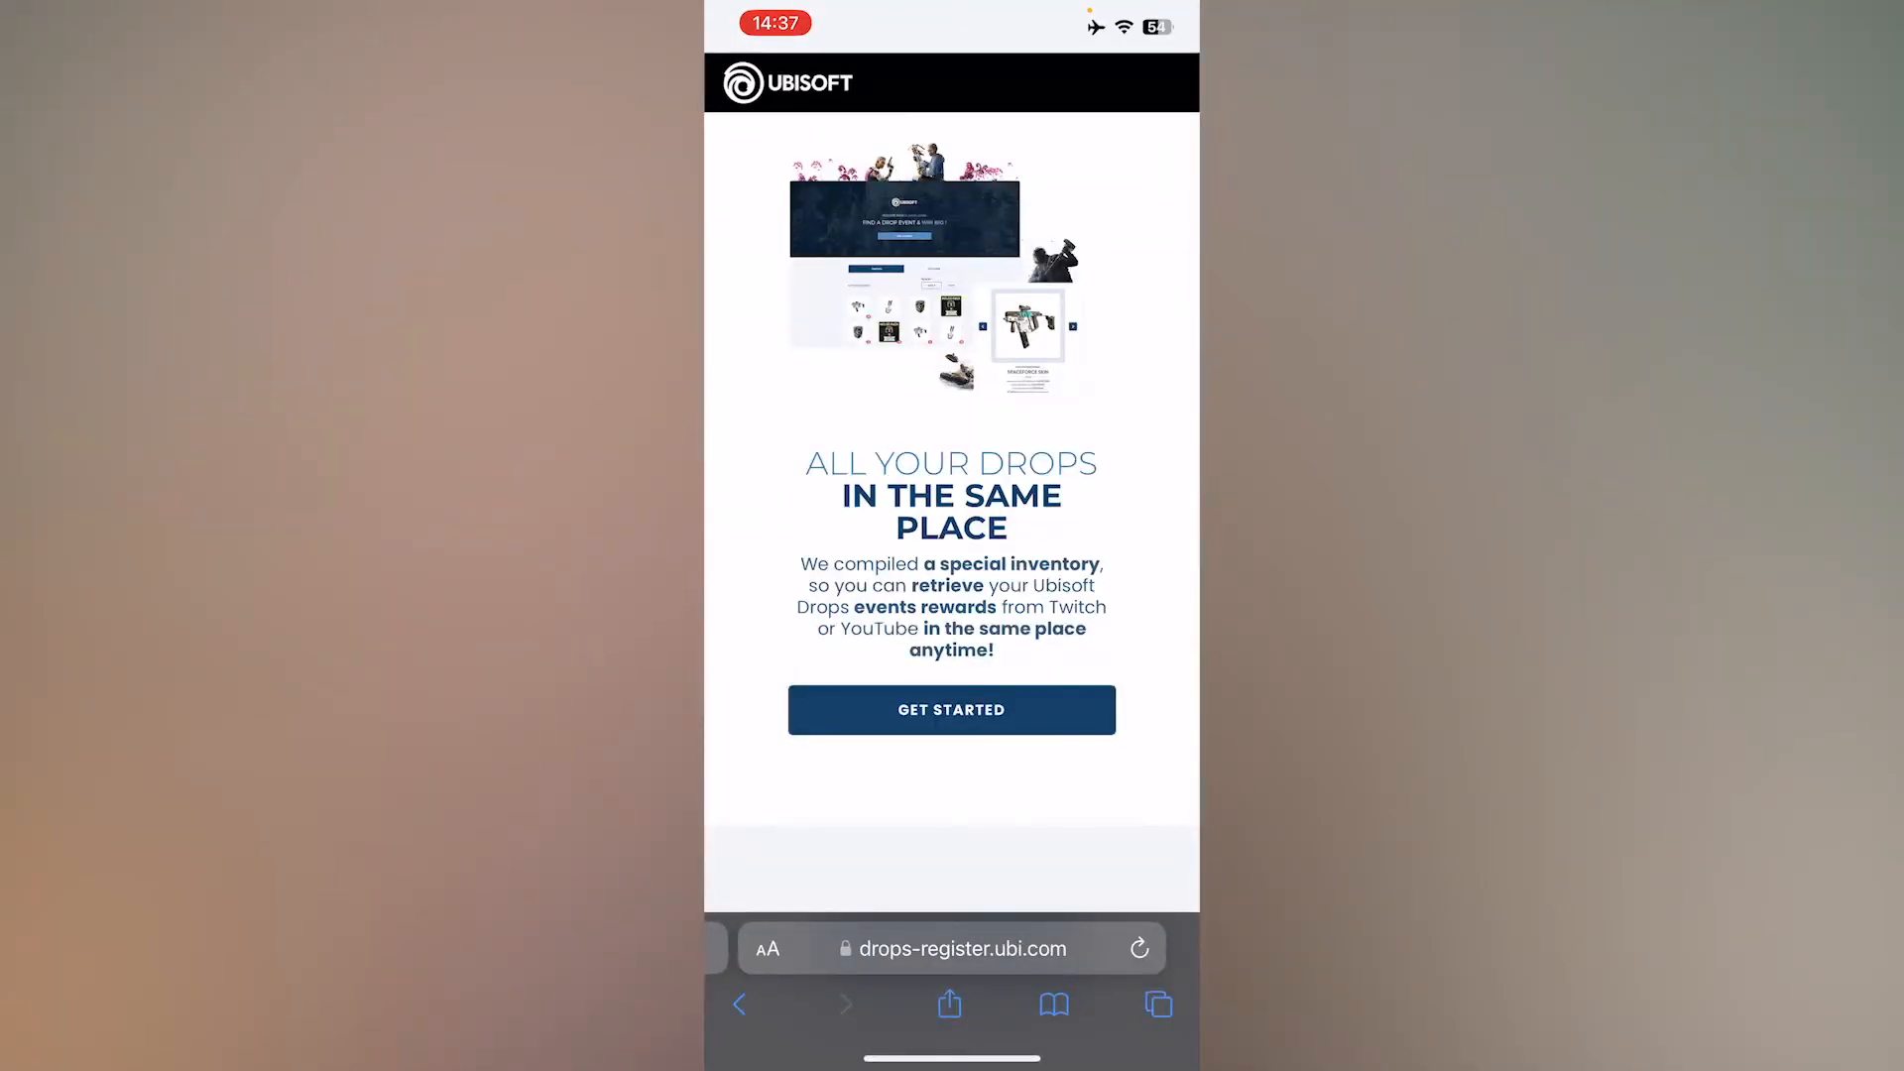
Start Ubisoft Drops registration and choose Login with Twitch.
click(950, 710)
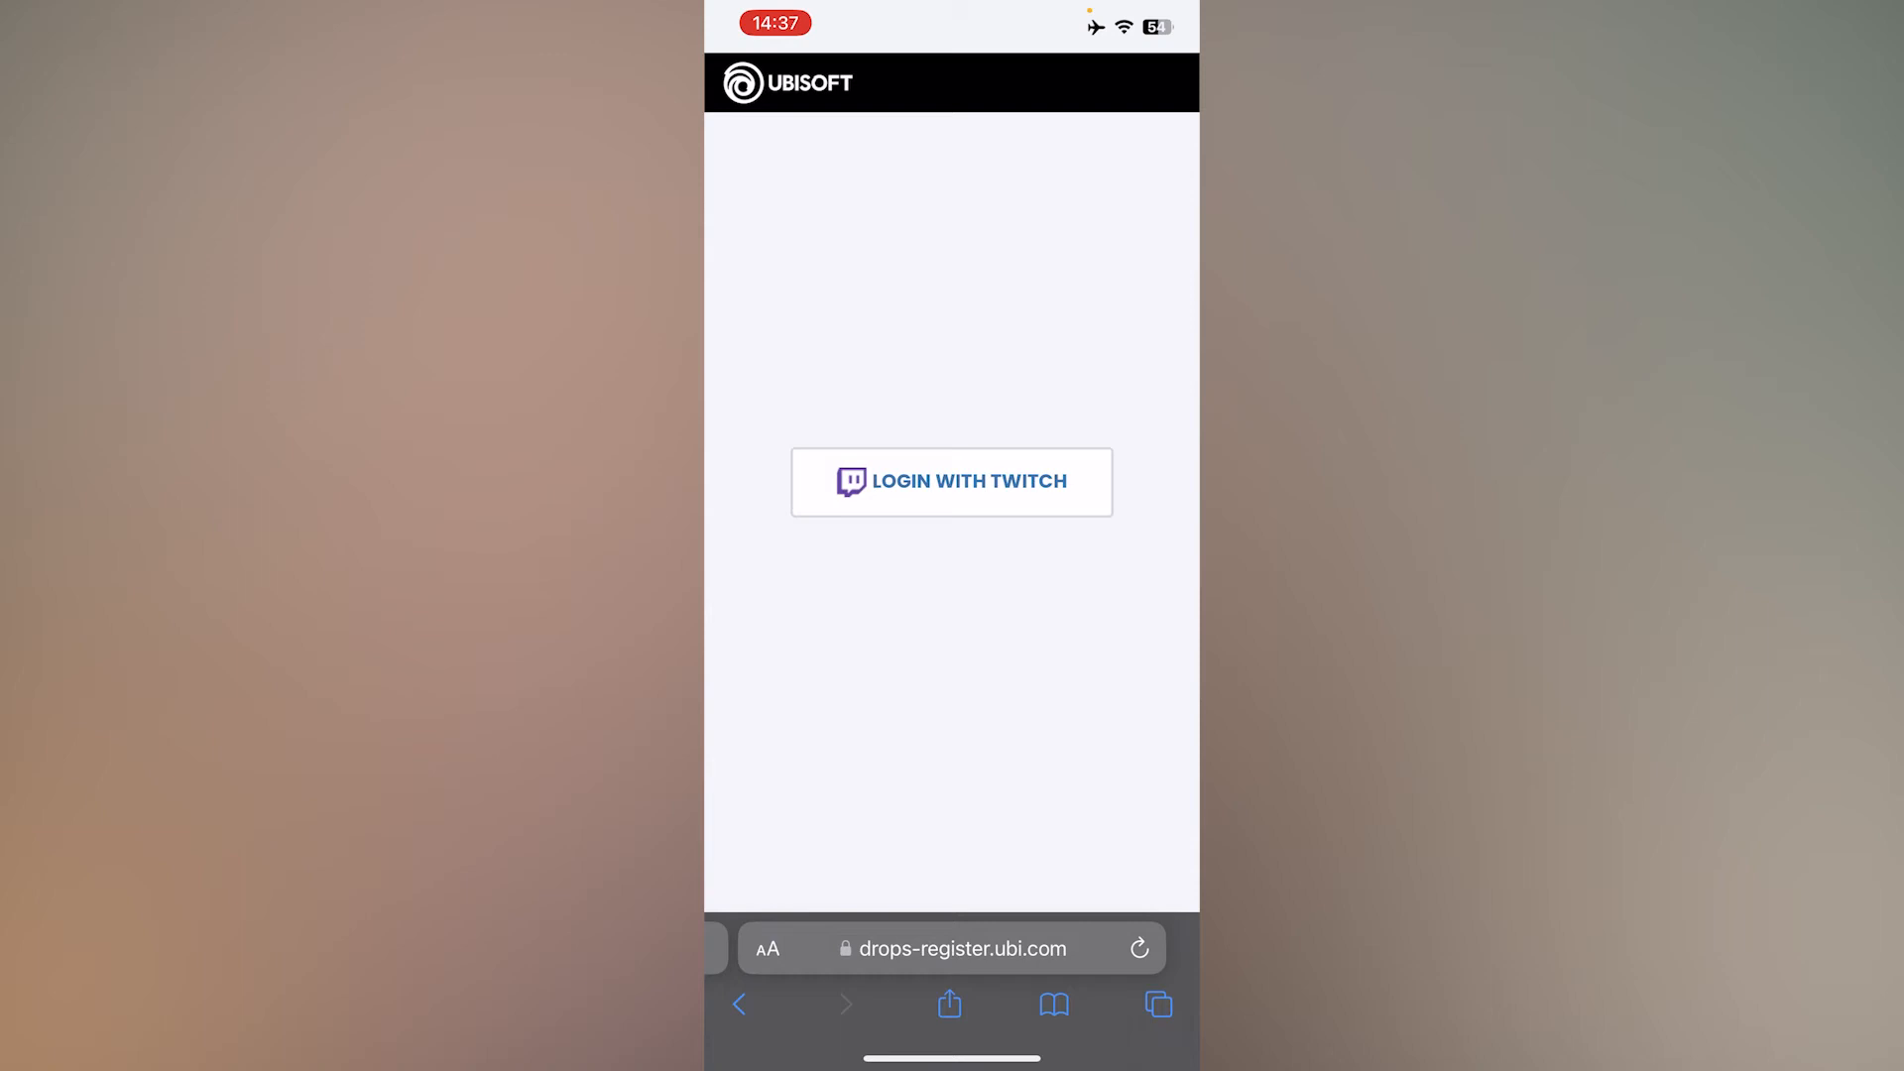
click(950, 480)
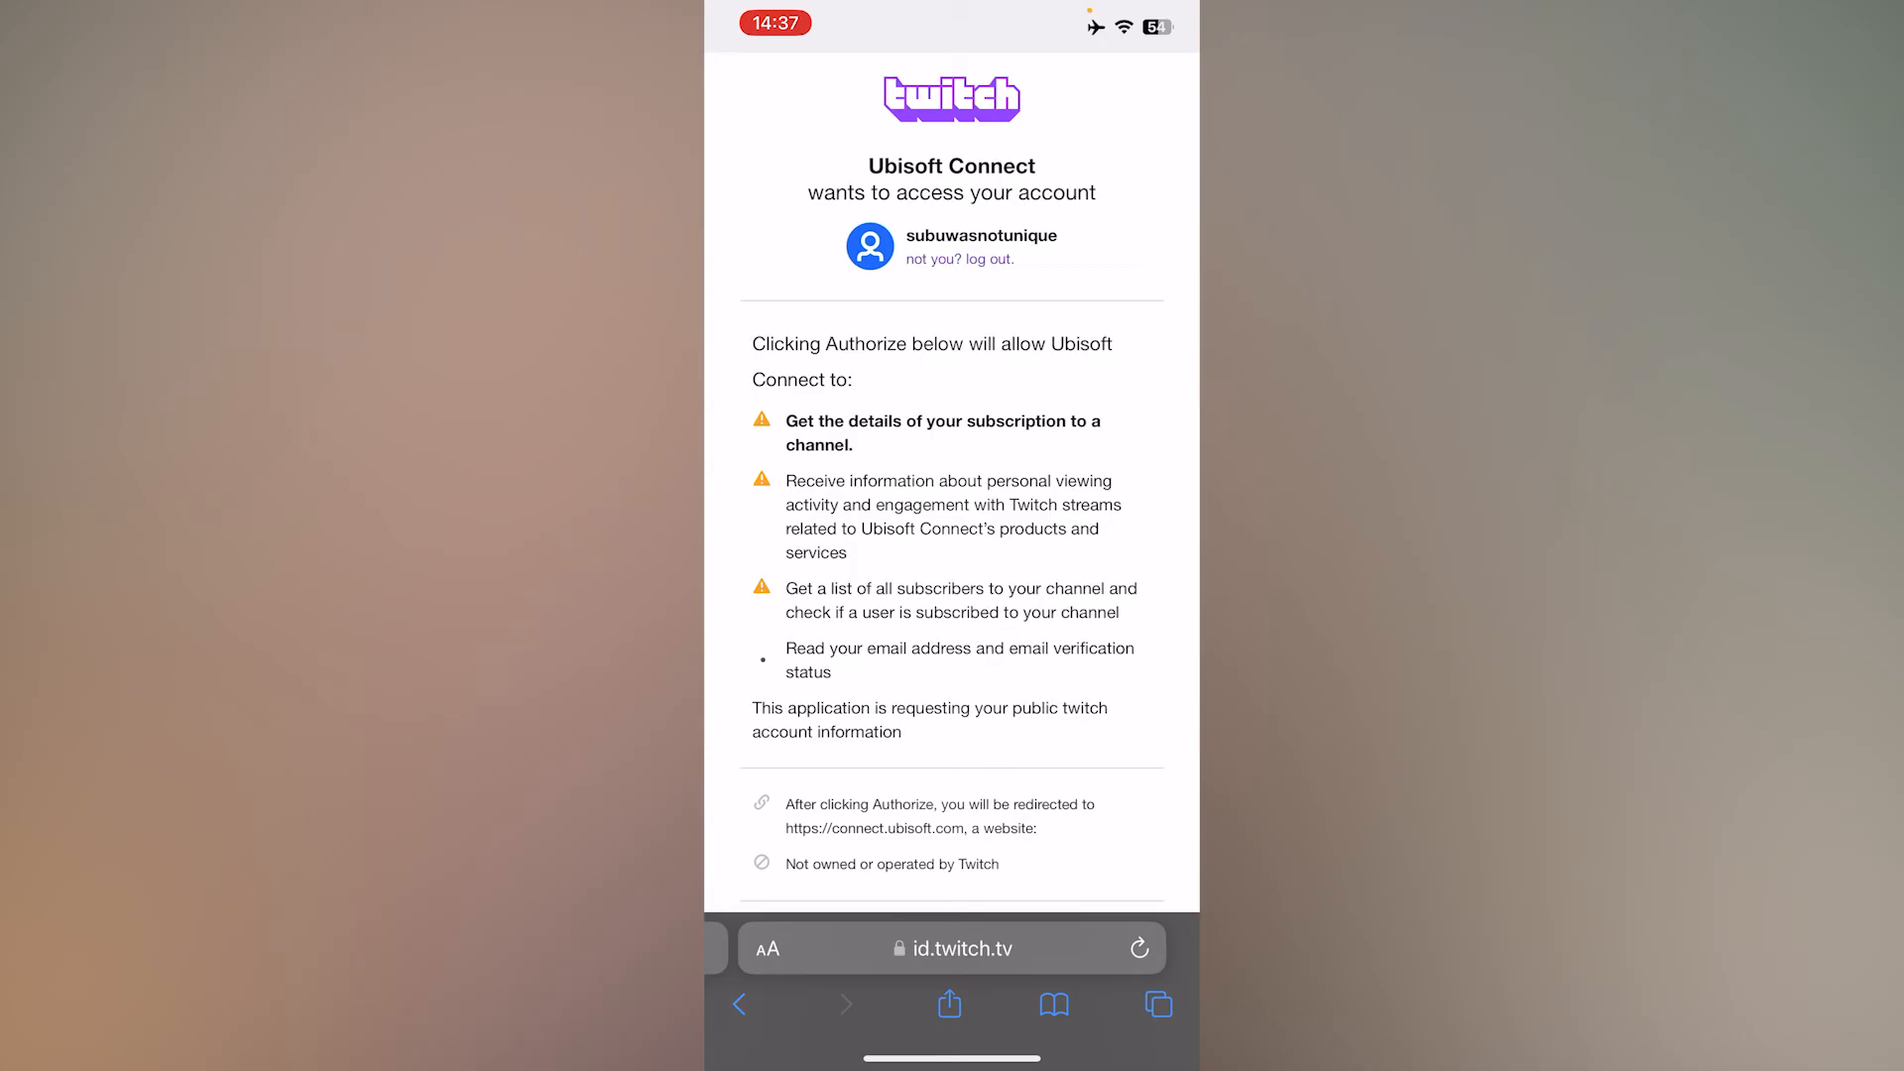
Authorize Ubisoft Connect to access the Twitch account.
scroll(down, 3)
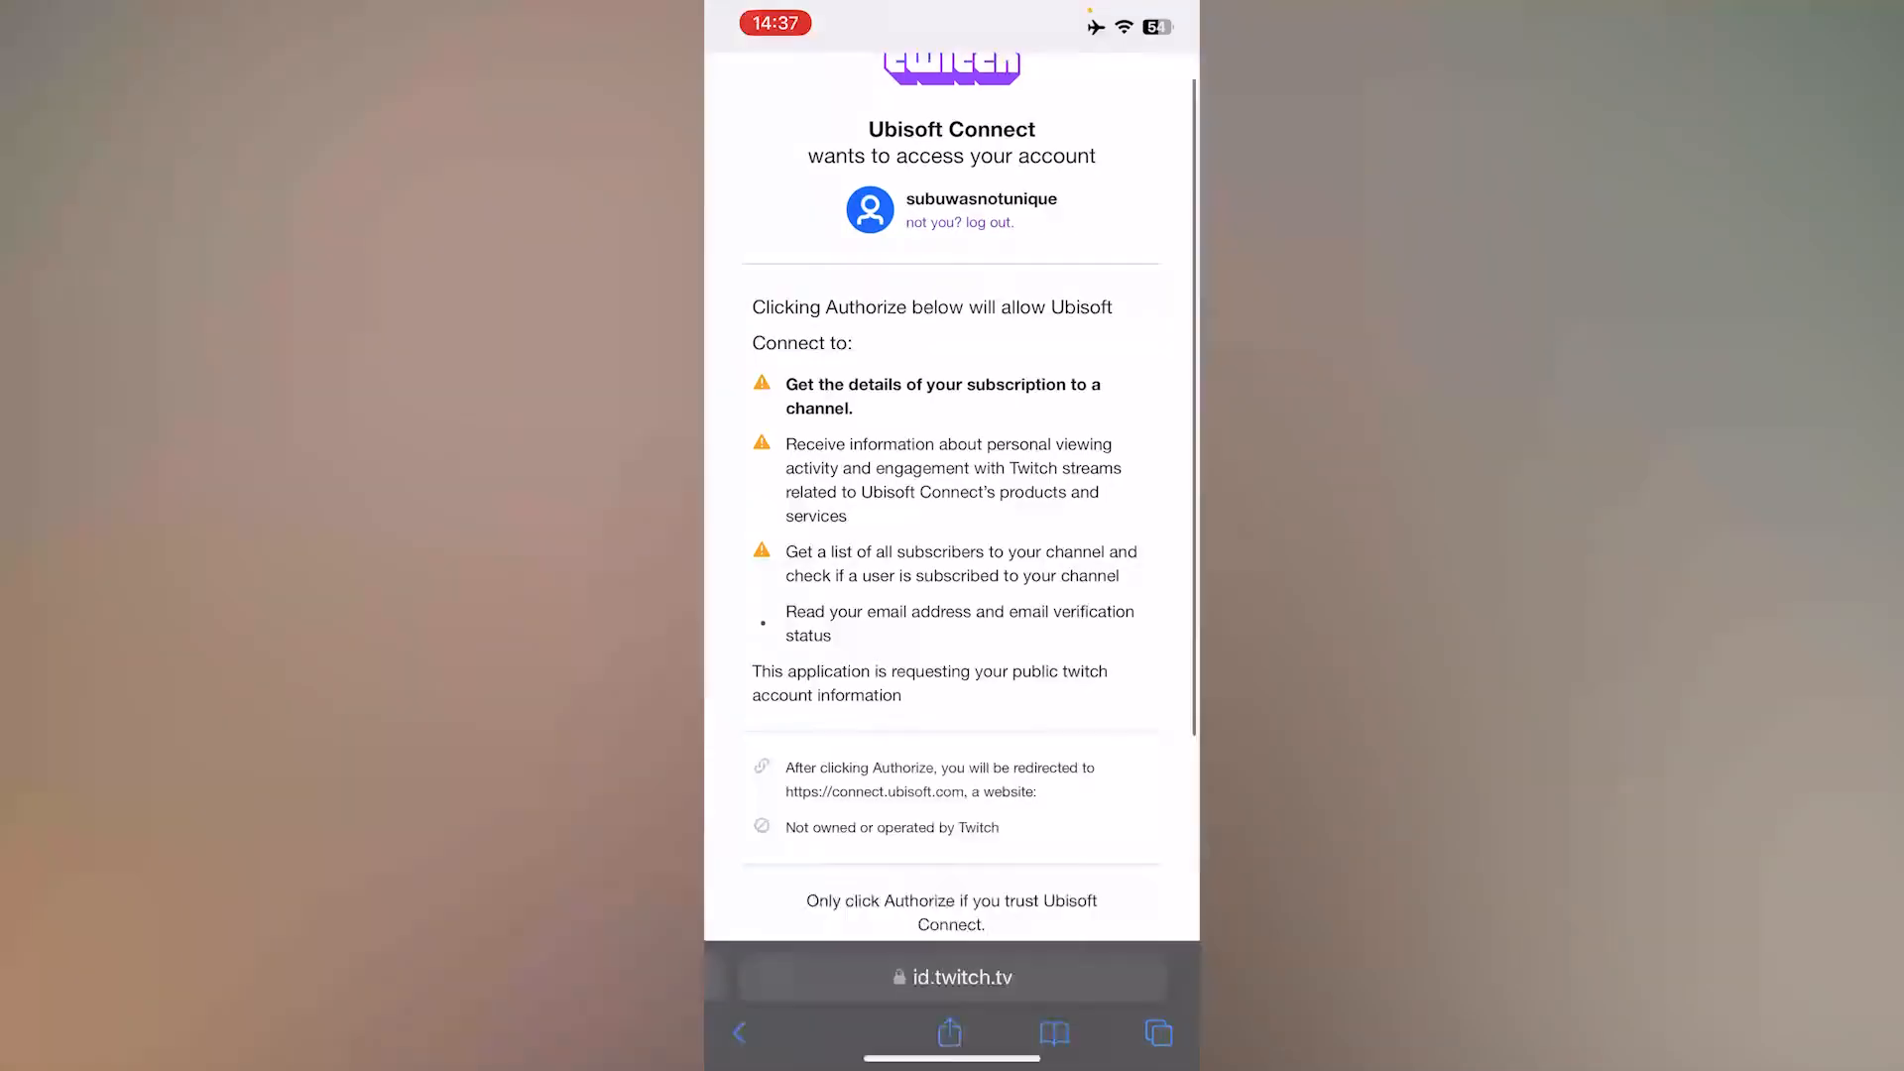
scroll(down, 3)
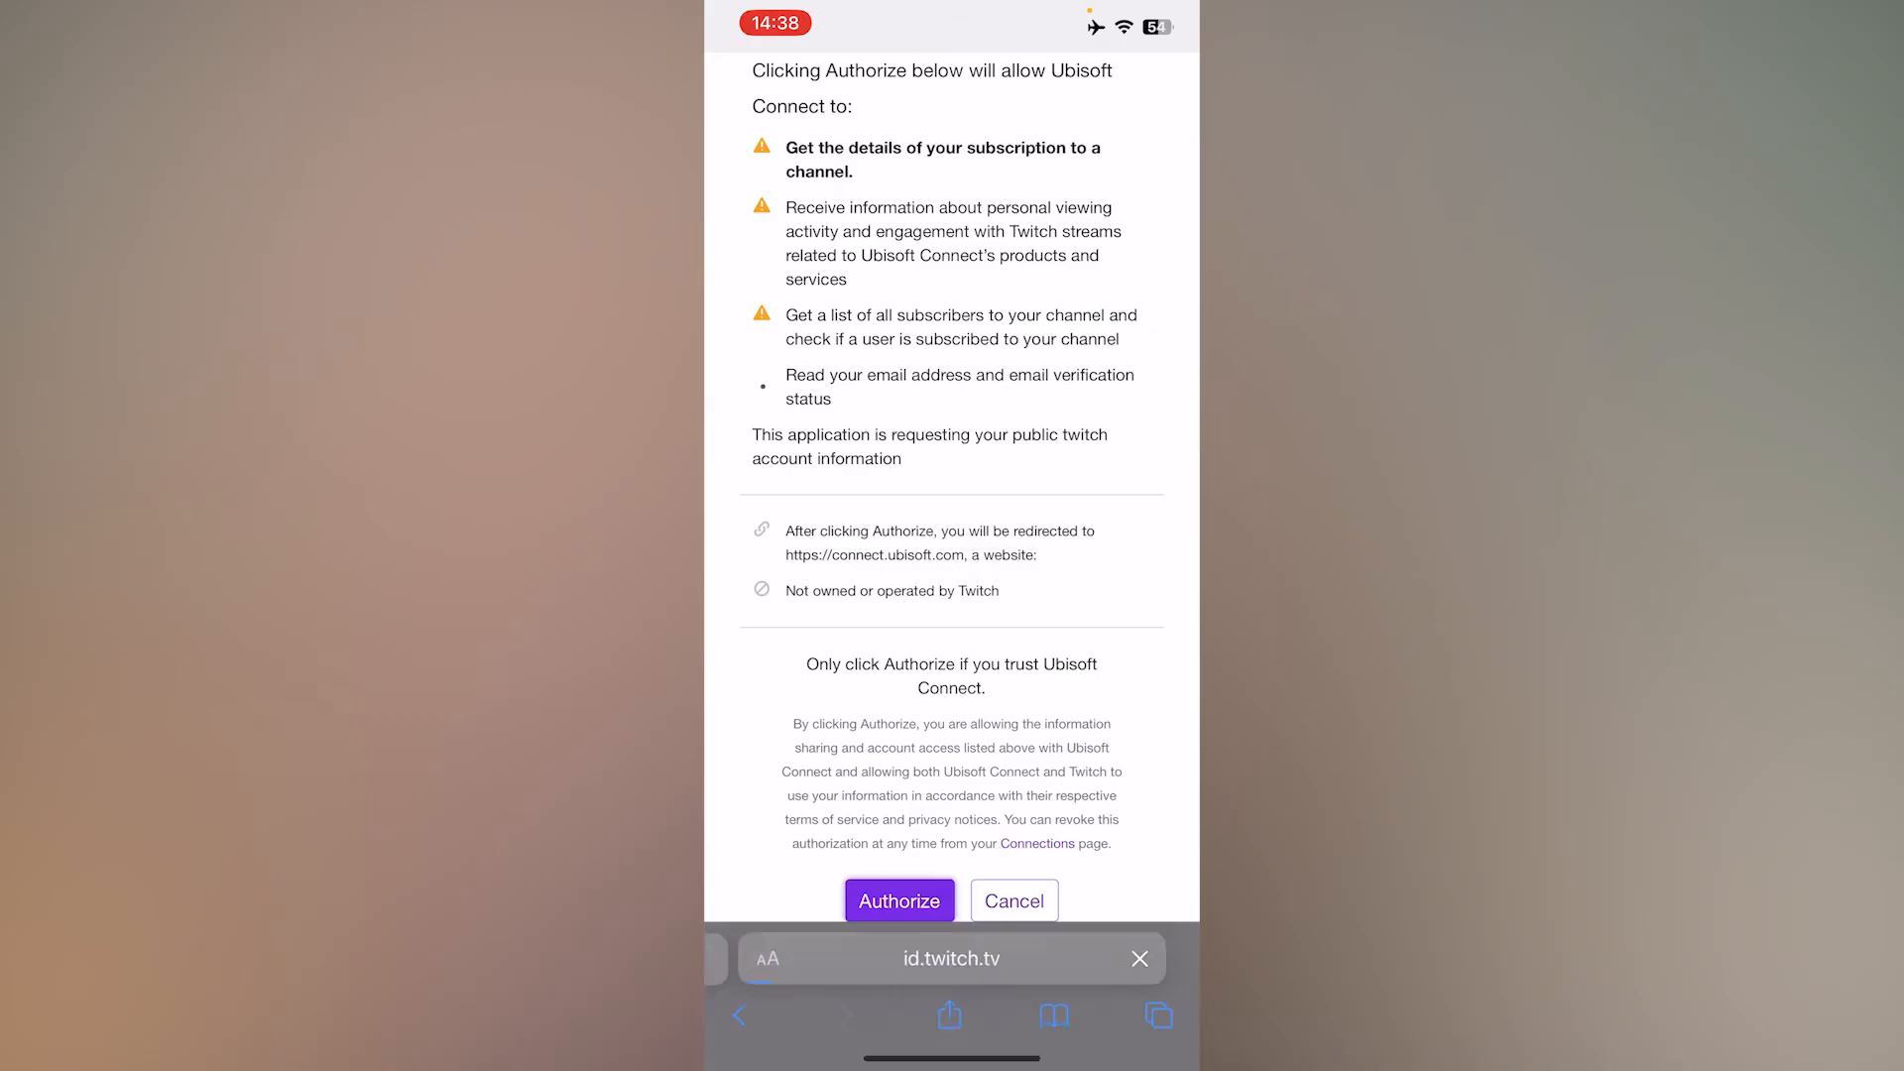
click(898, 901)
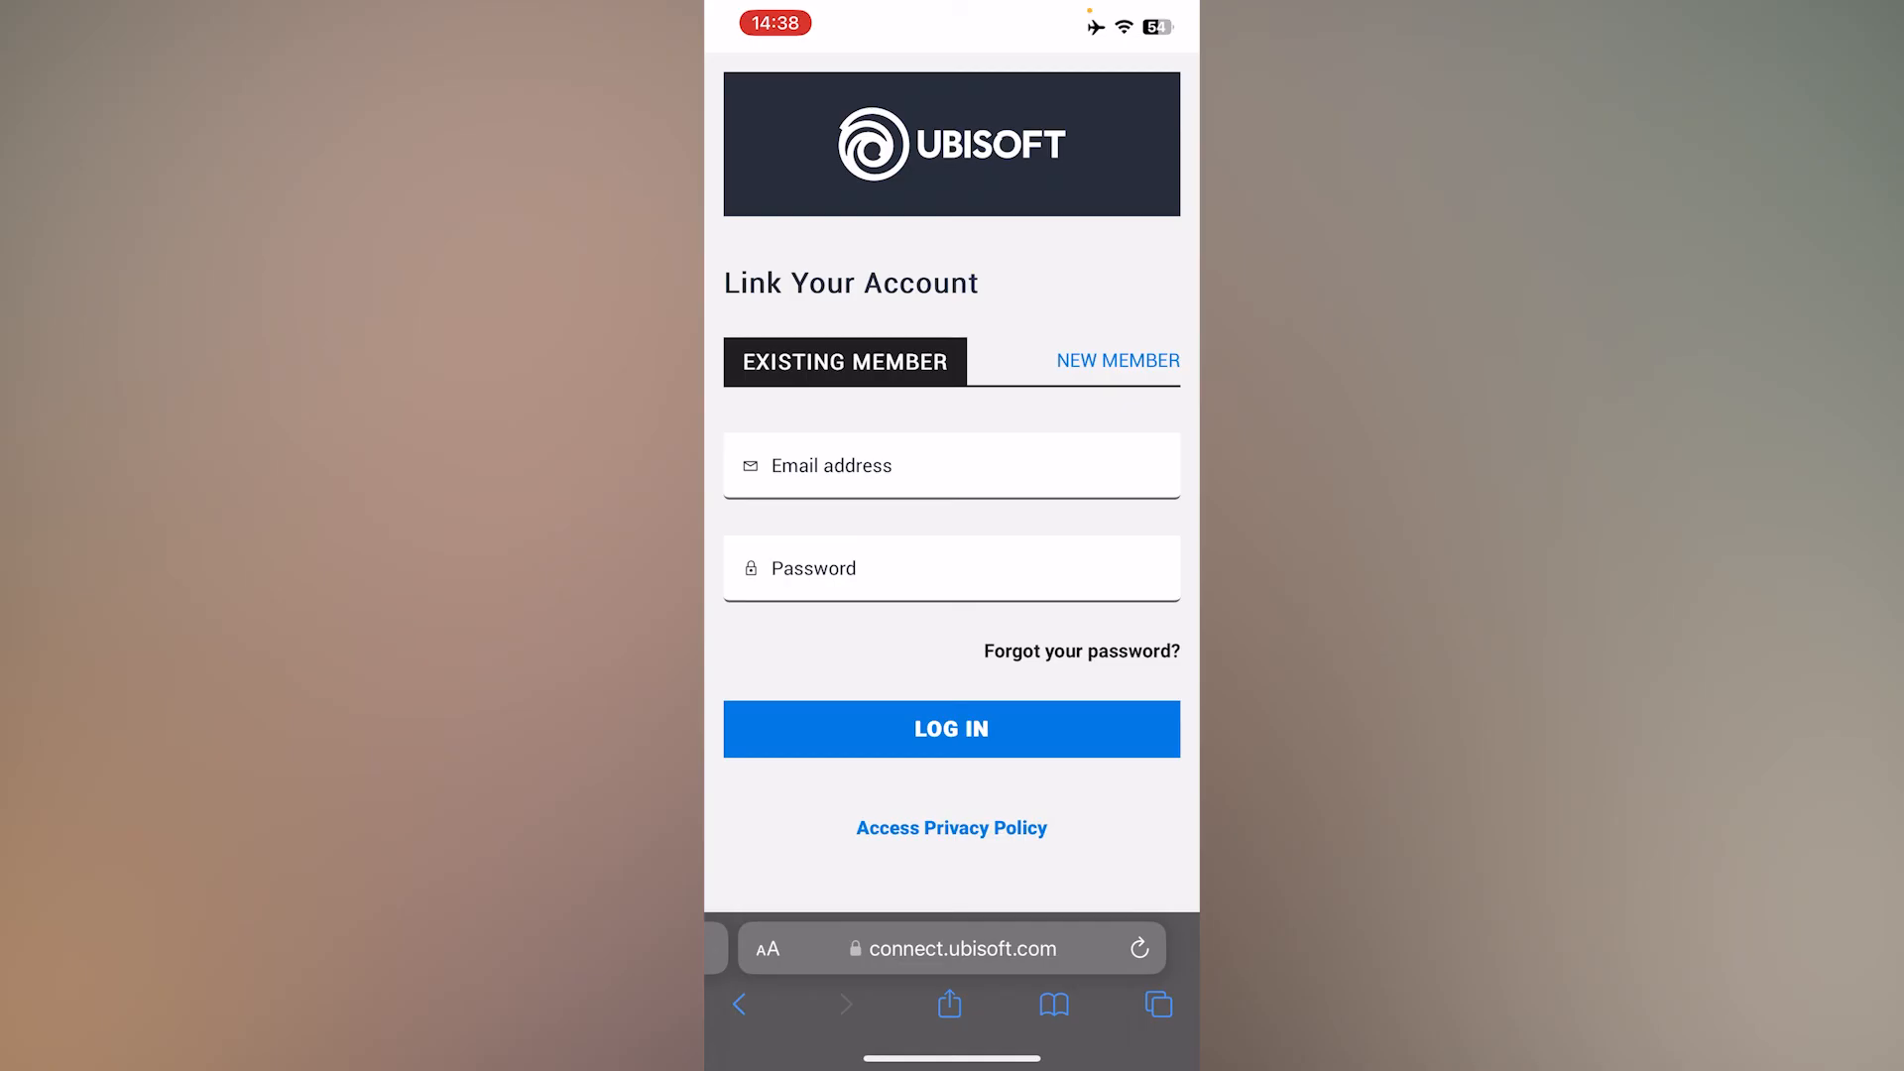
Log in to Ubisoft, continue to My Accounts and check the My Drops Account section.
click(950, 728)
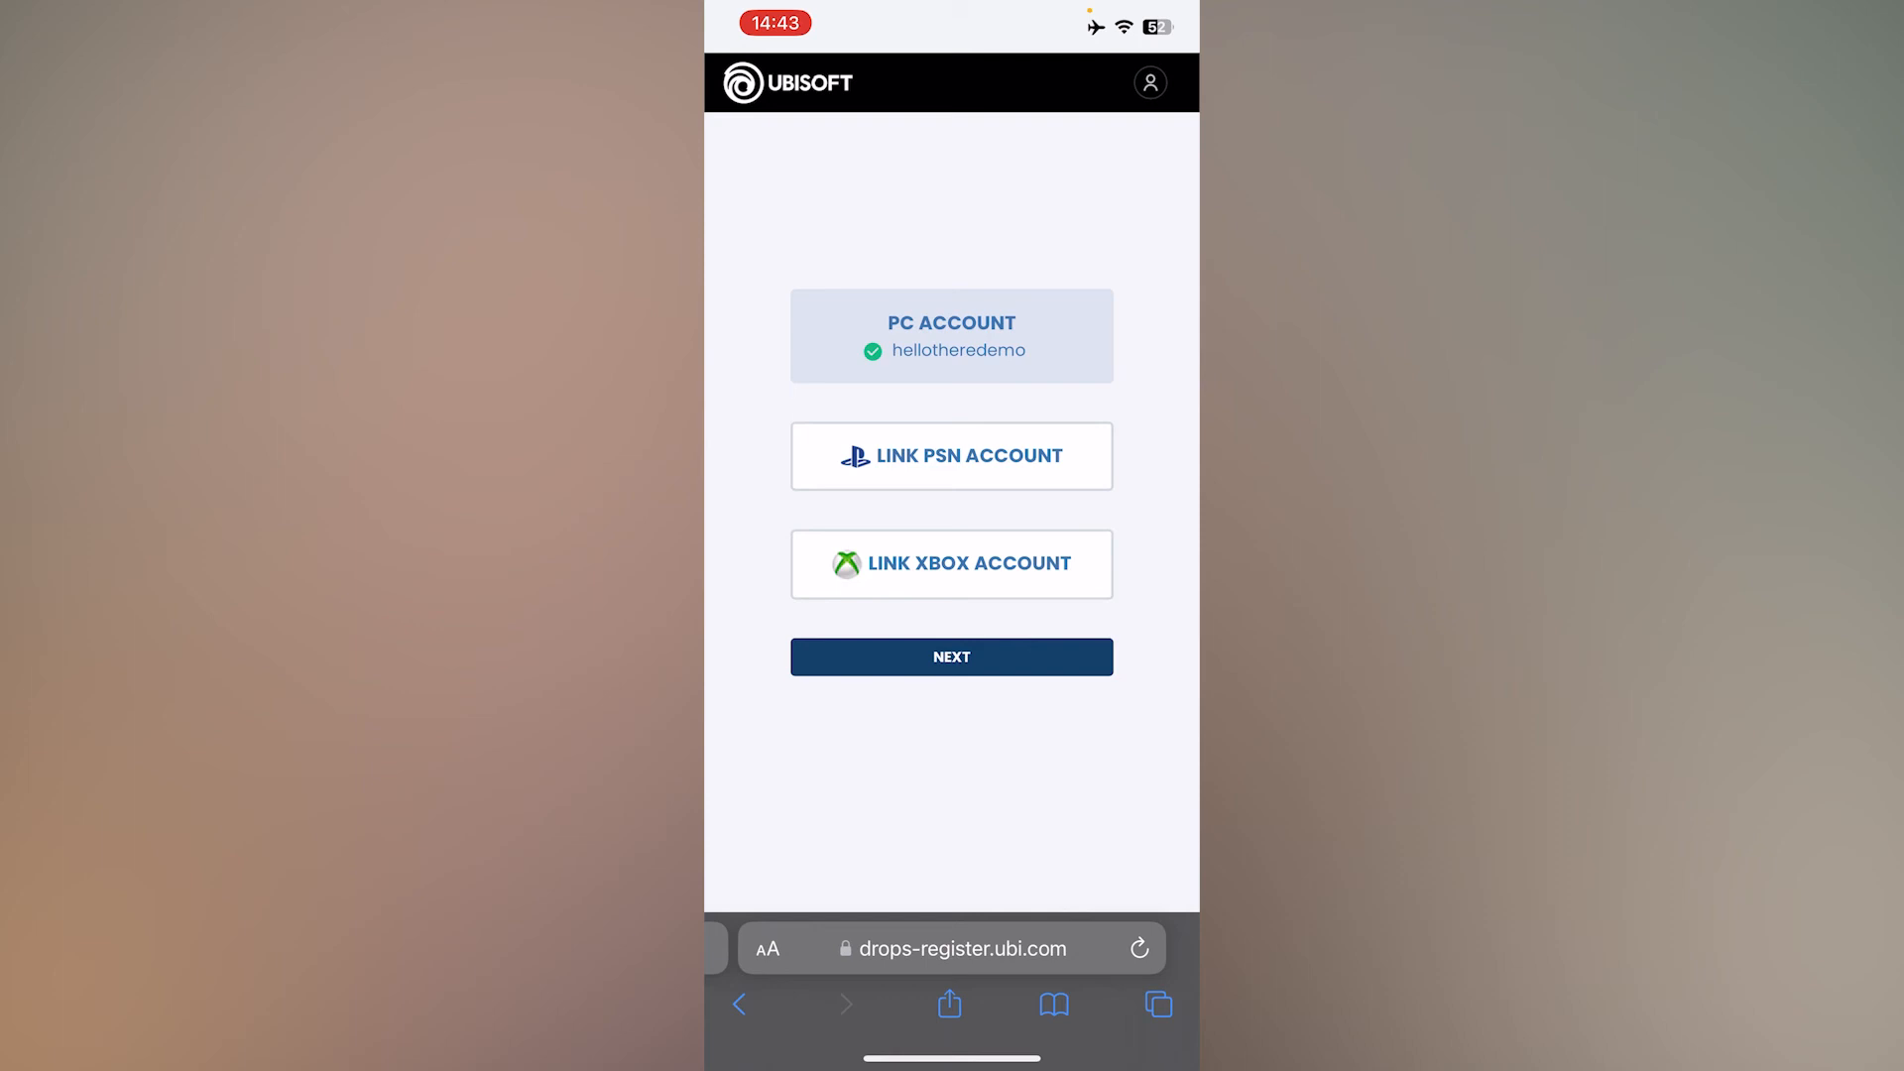
click(950, 656)
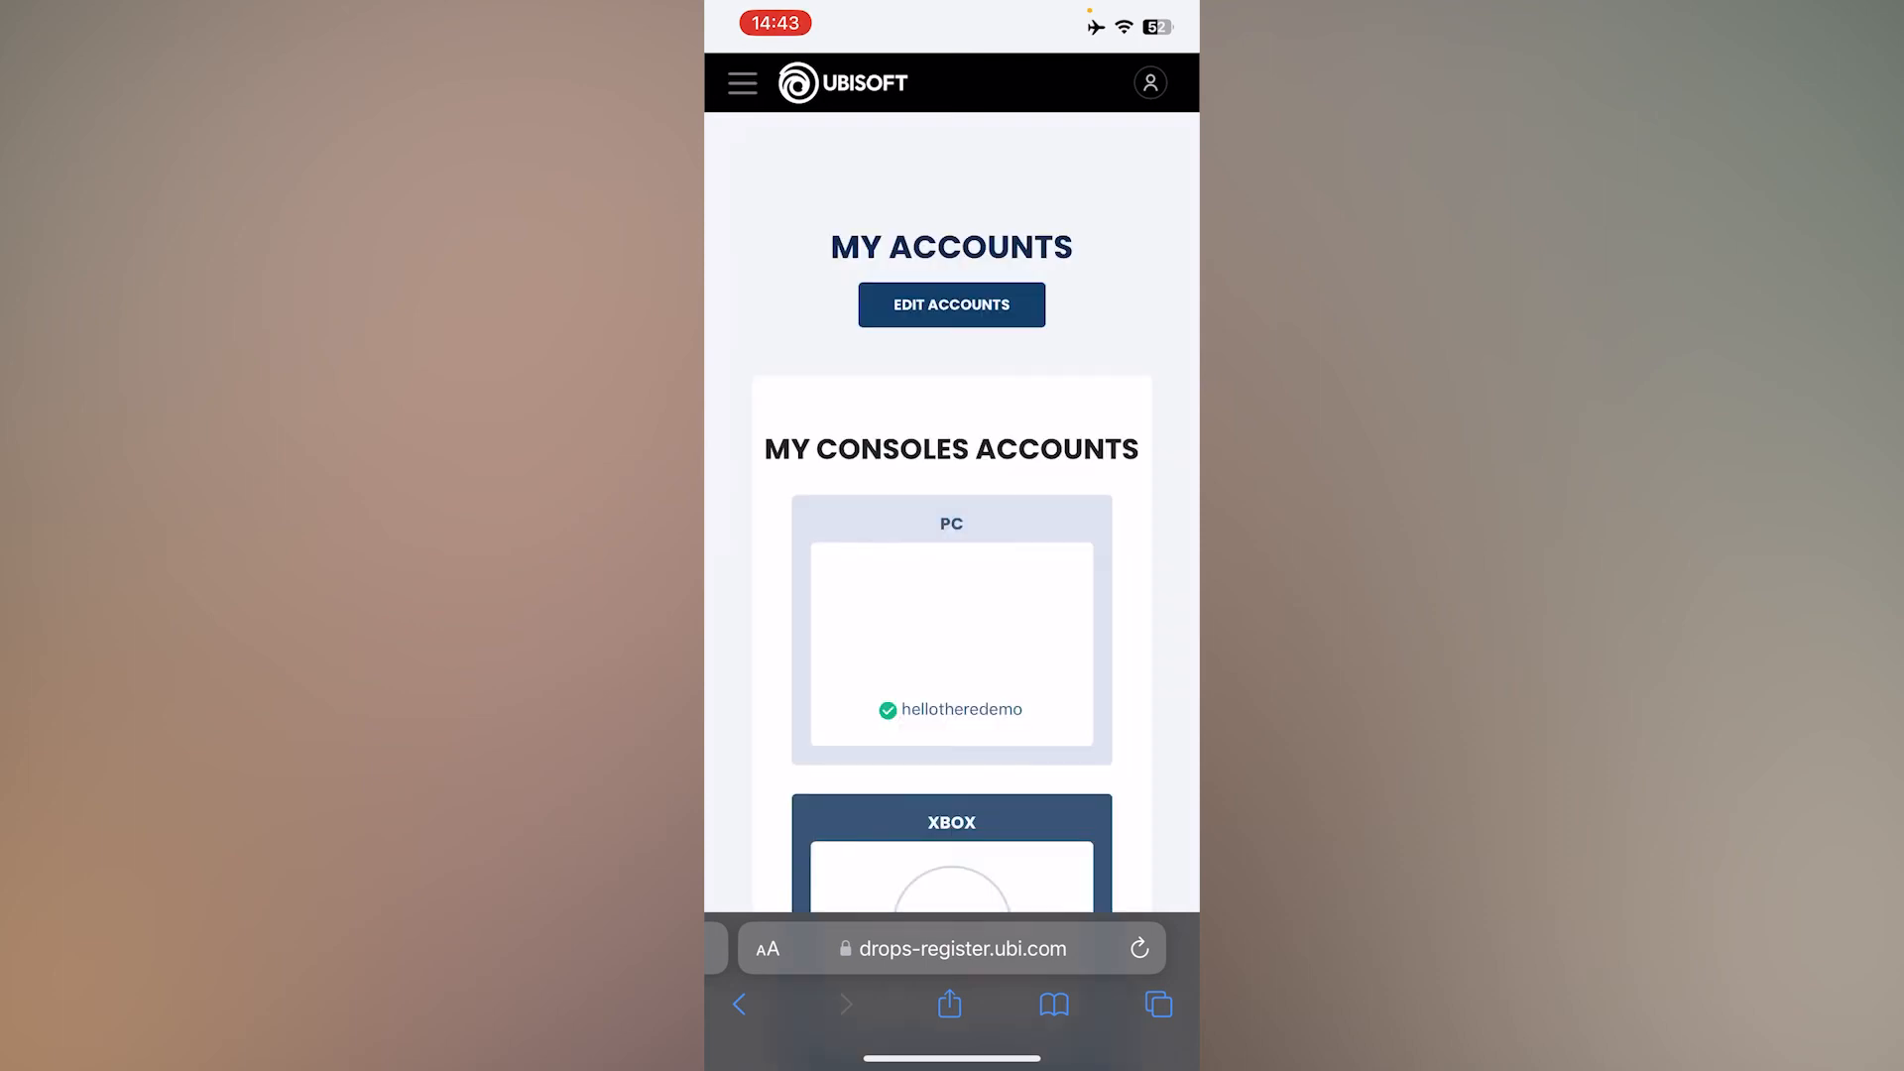
scroll(down, 3)
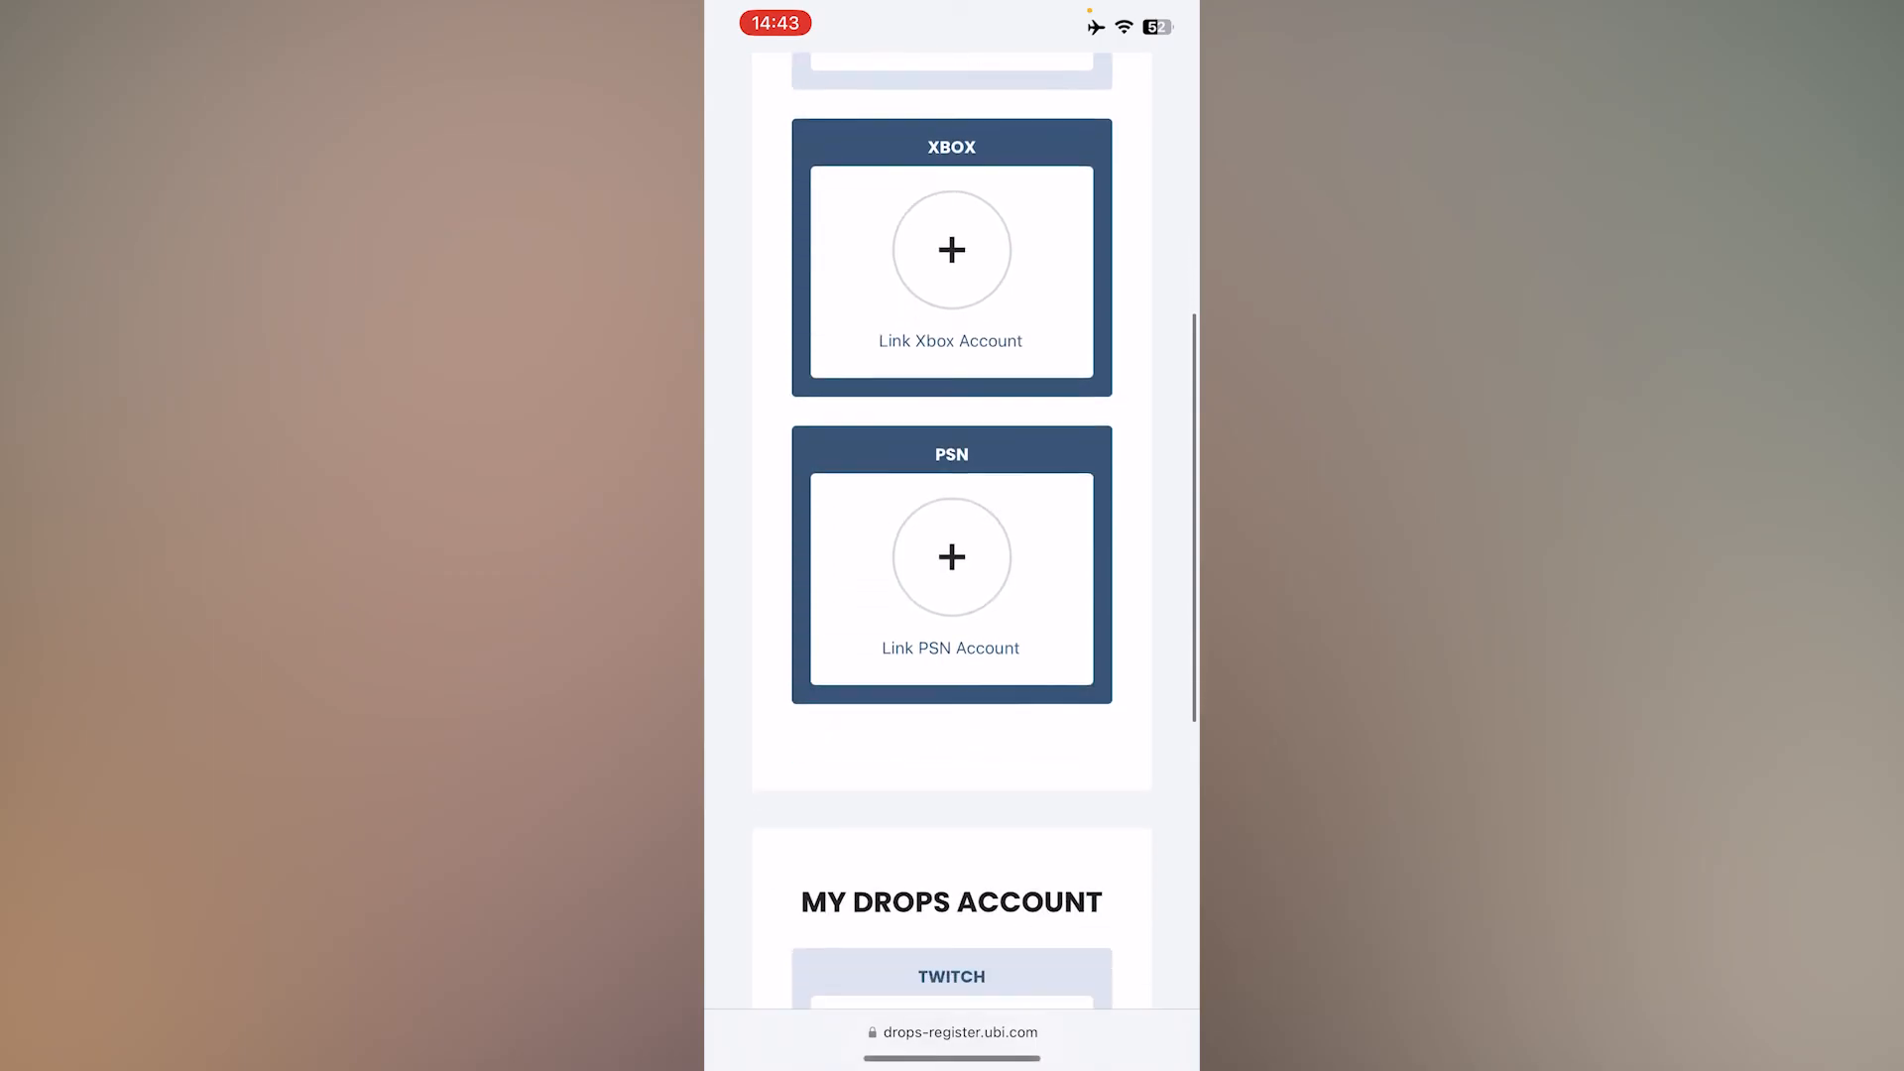
scroll(down, 3)
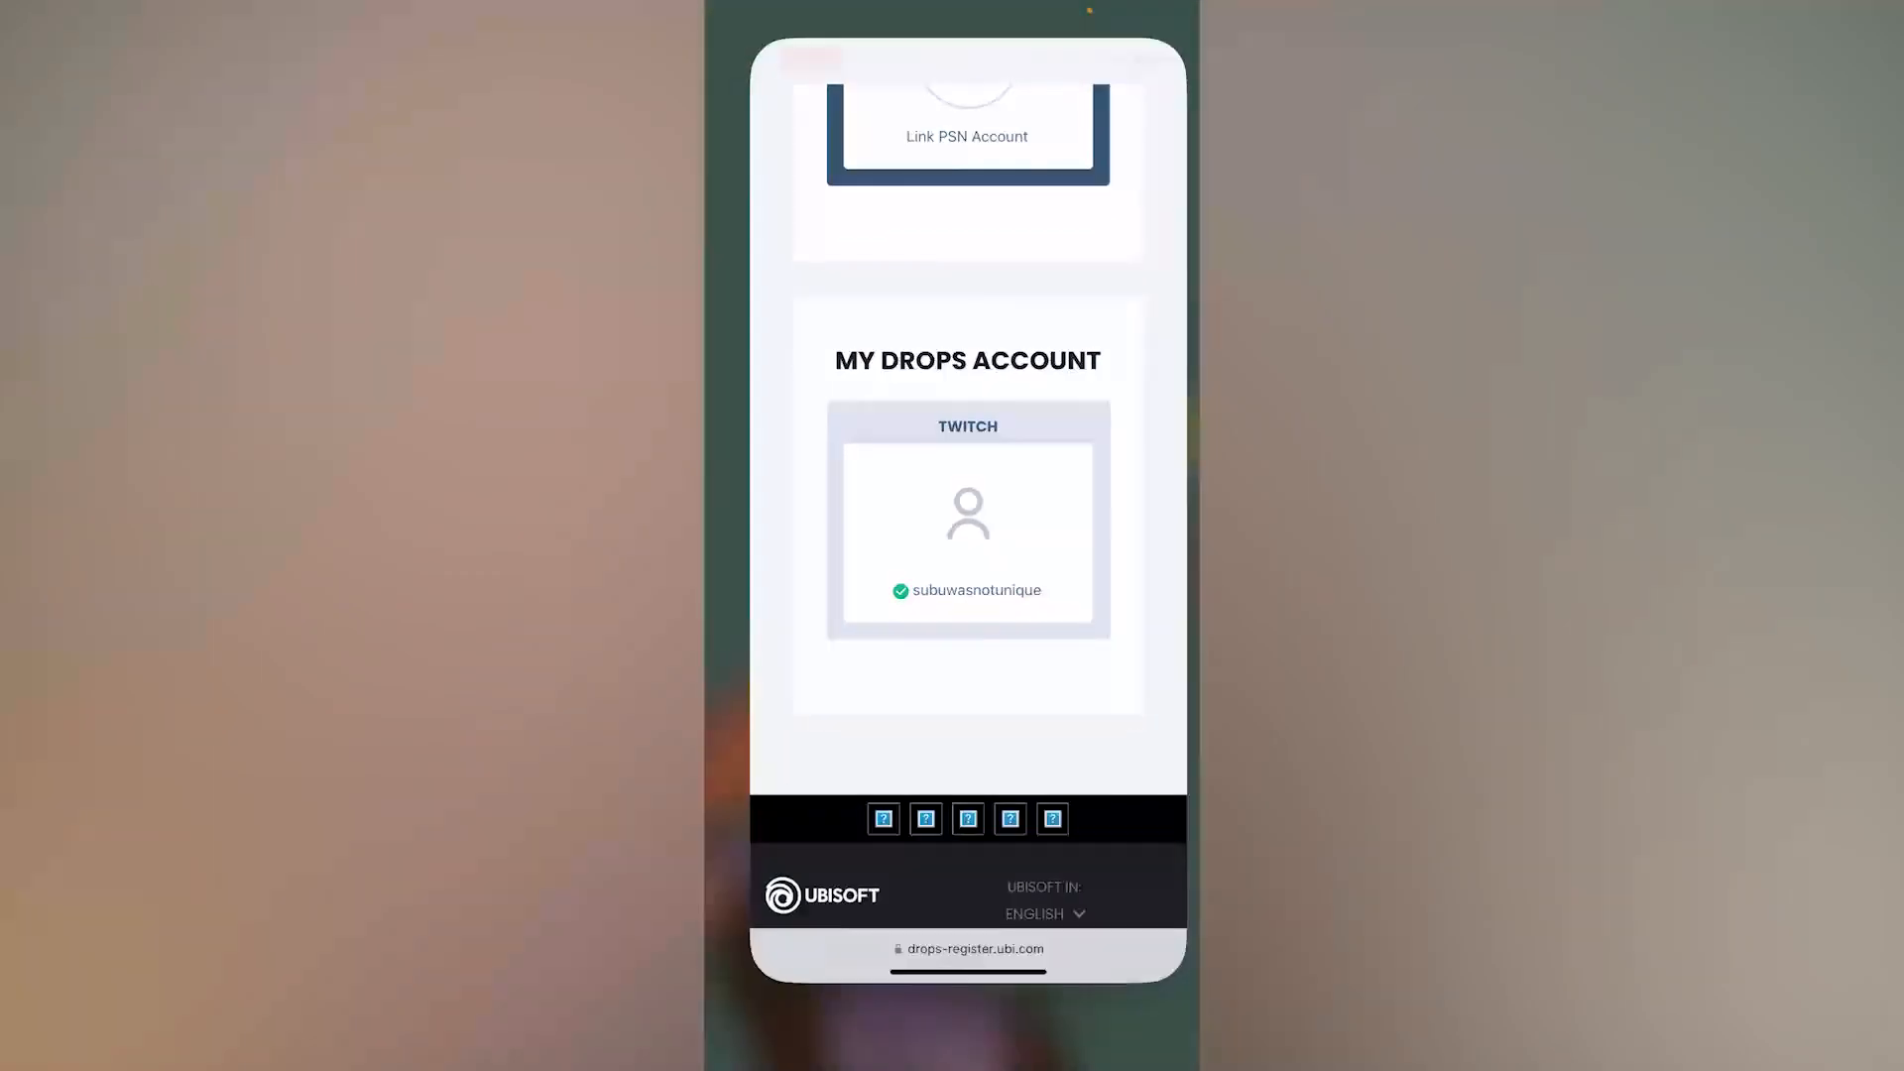
scroll(up, 3)
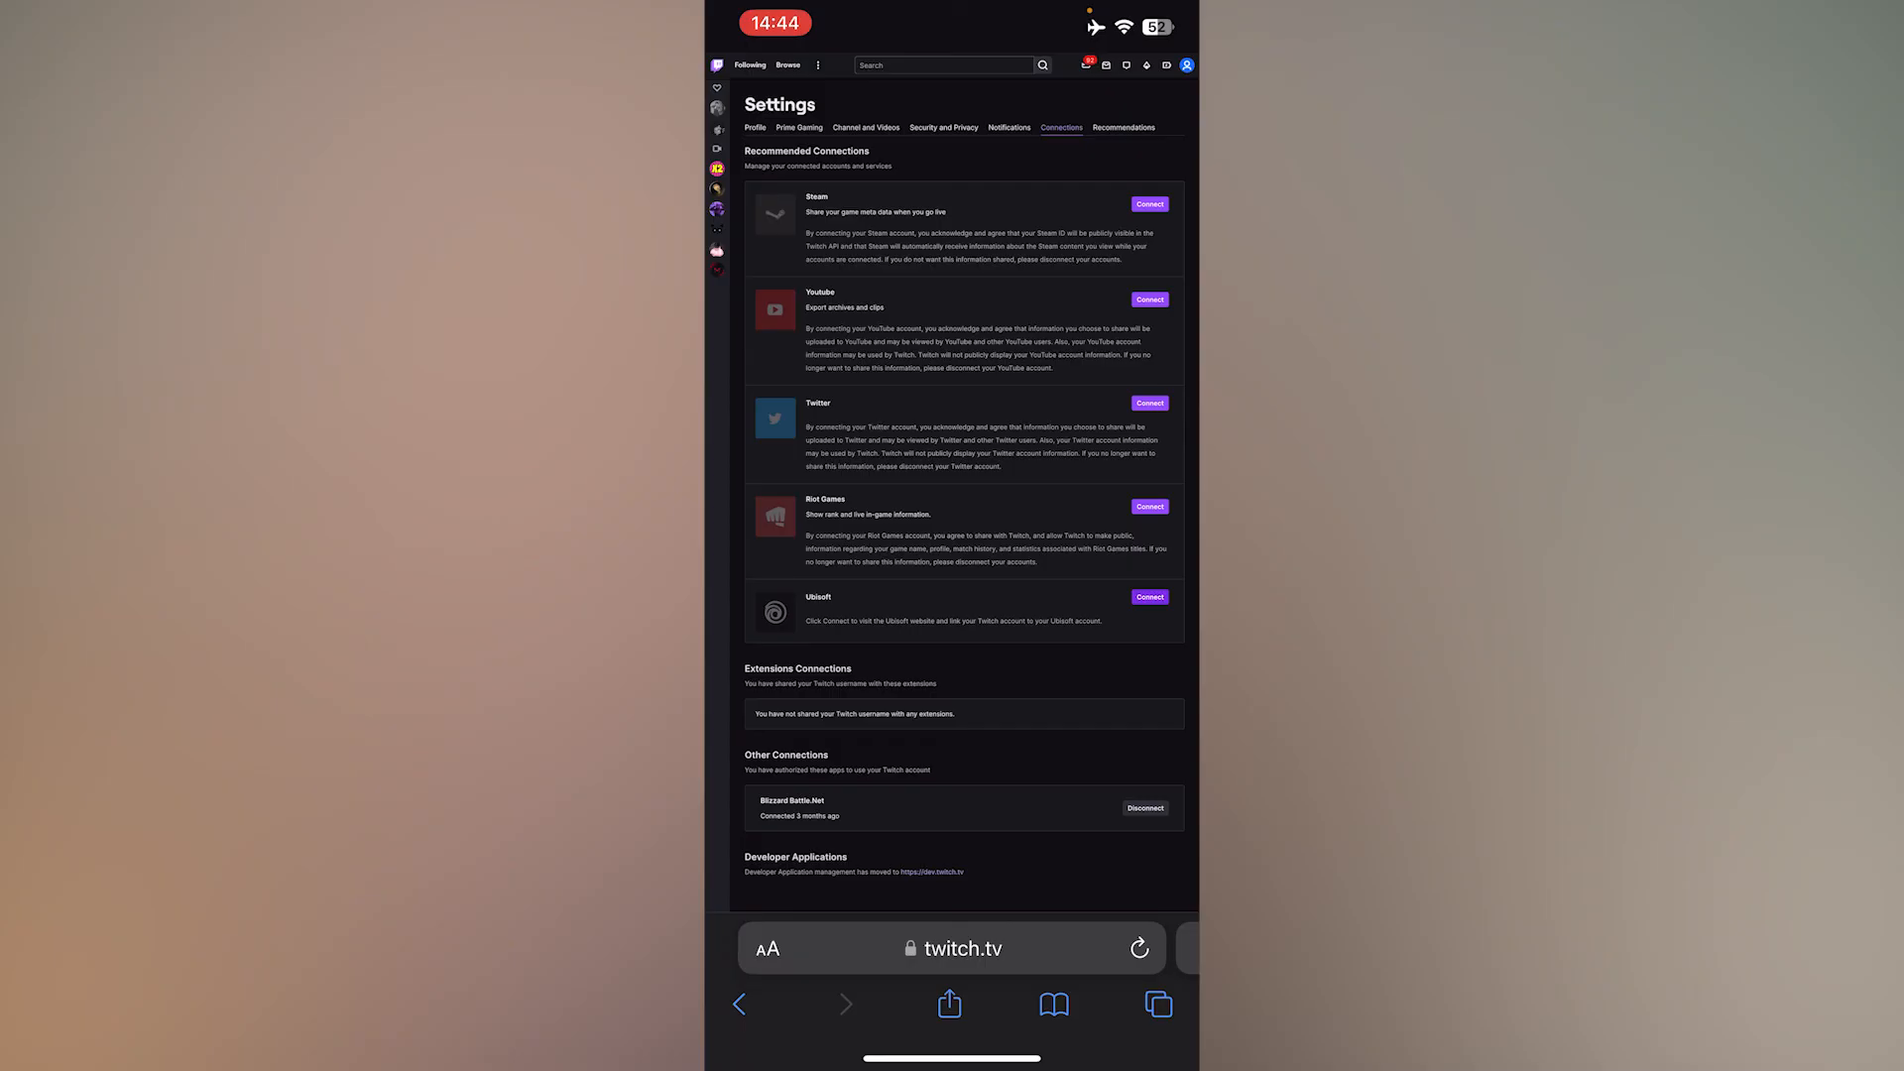
Reload the Twitch Connections page to check the Ubisoft link.
click(1139, 949)
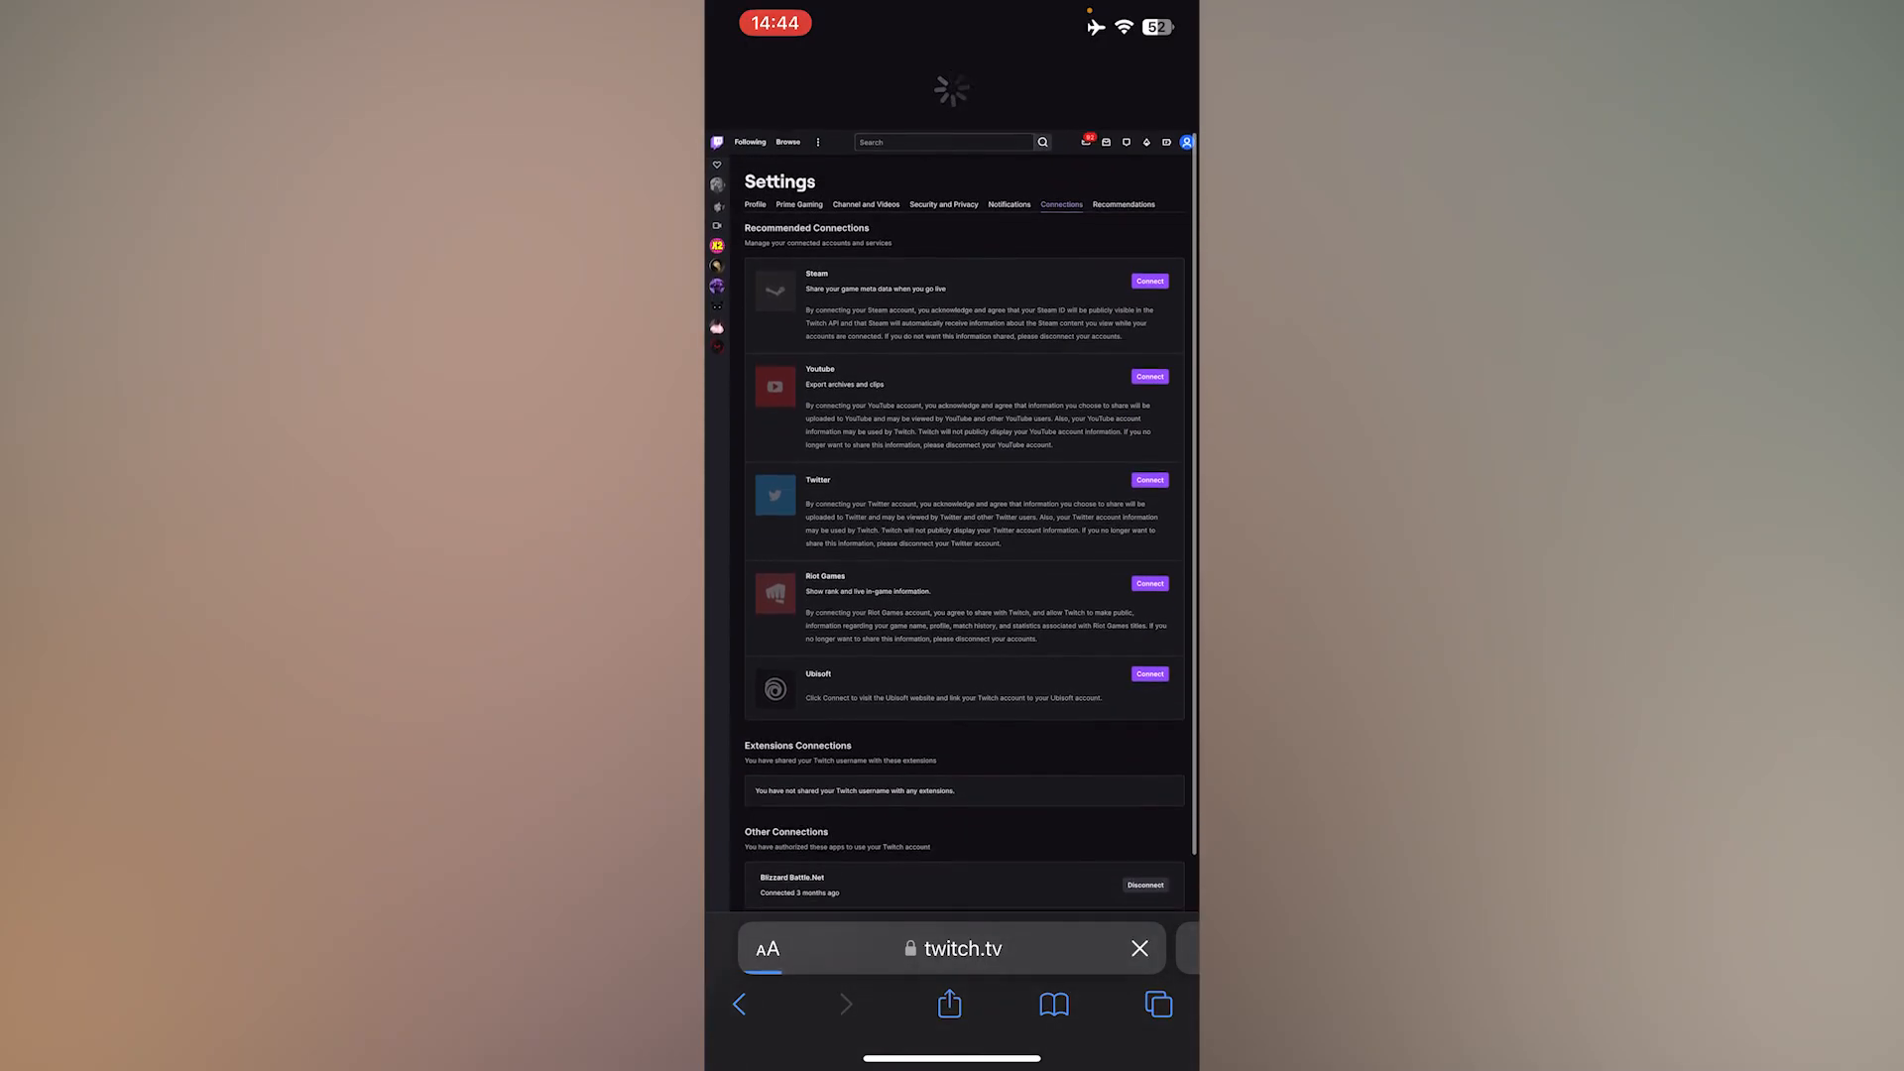